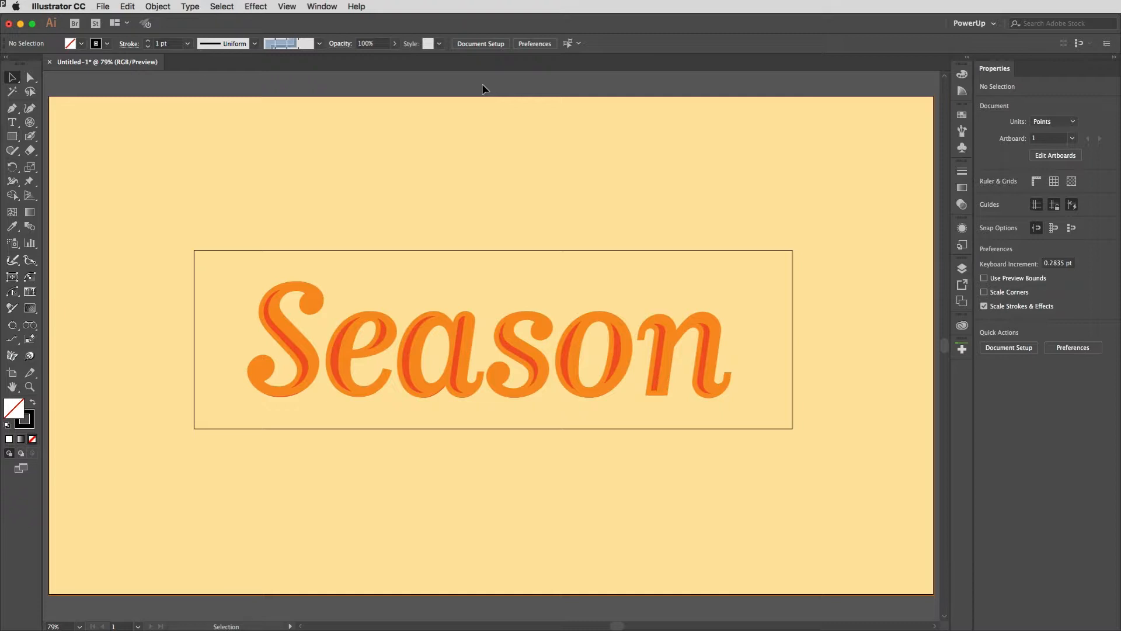
mouse_move(571, 293)
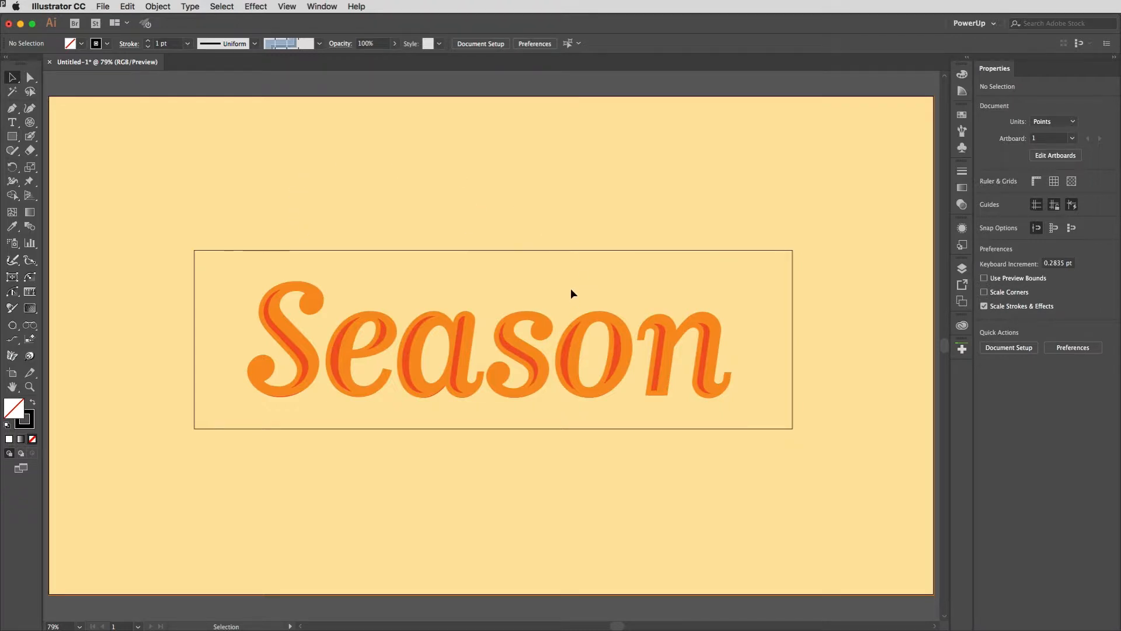
mouse_move(406, 260)
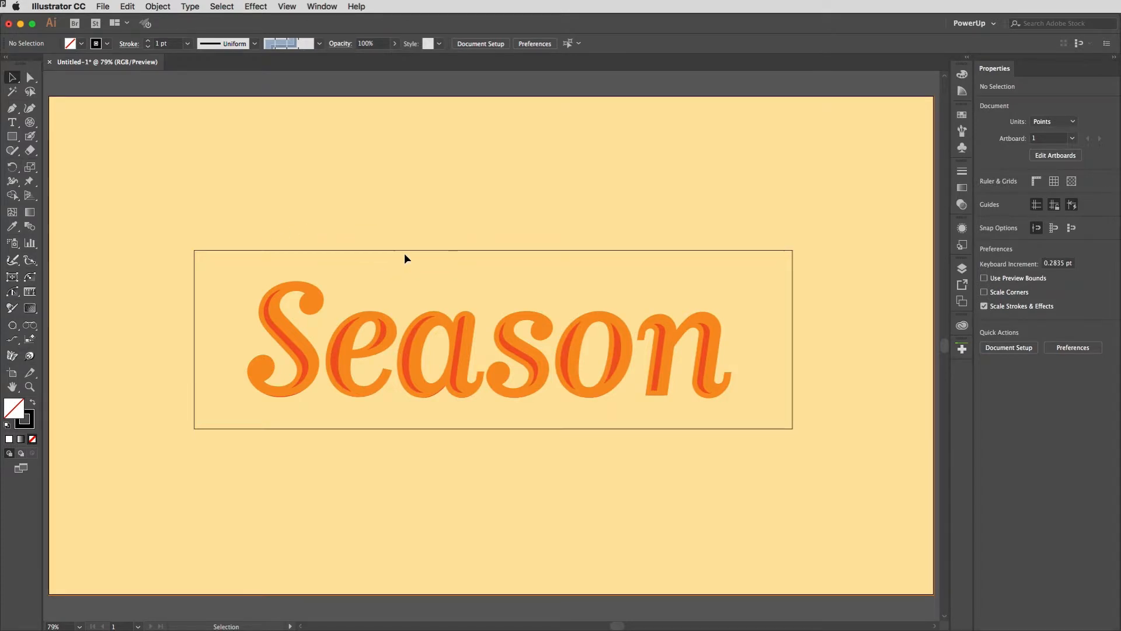
mouse_move(759, 372)
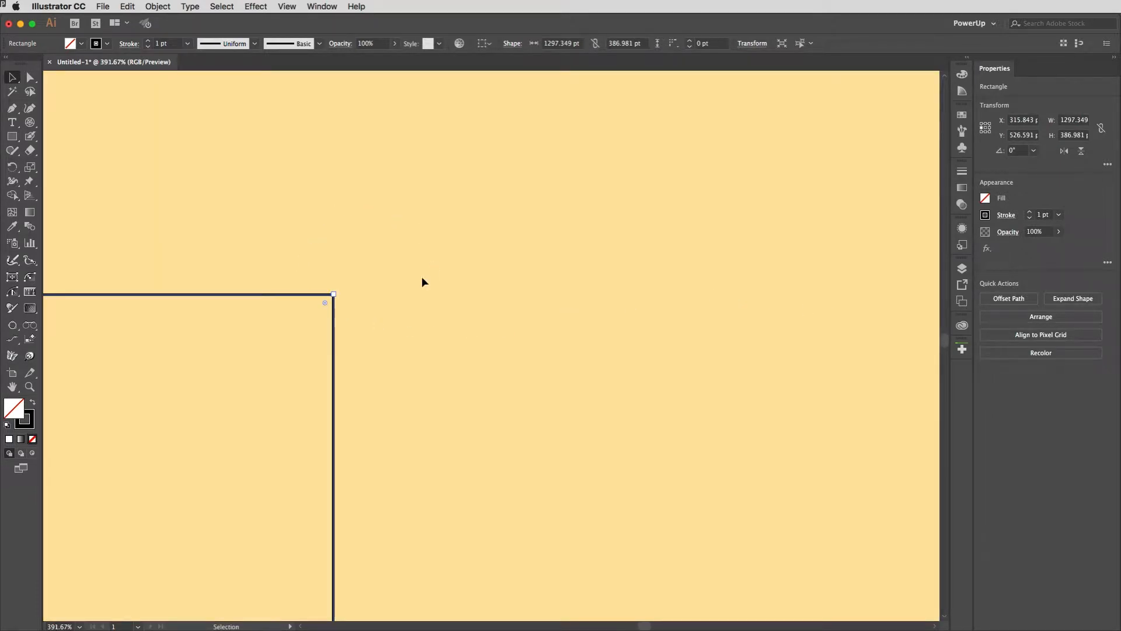
mouse_move(392, 278)
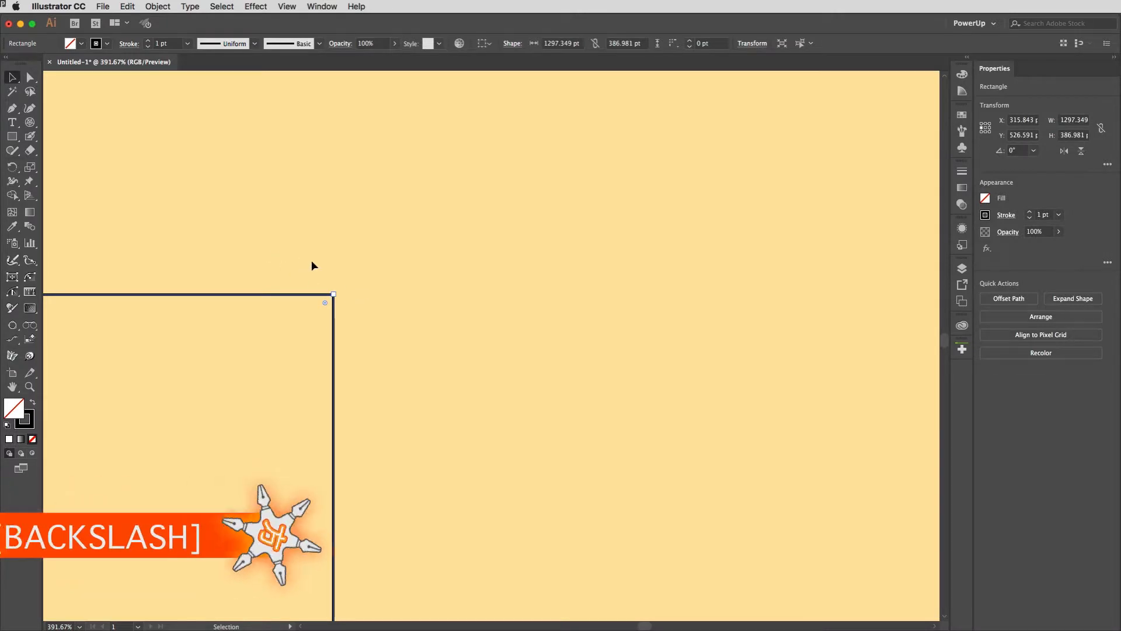
Switch from the Line Segment Tool to the Polar Grid Tool via its flyout.
key(backslash)
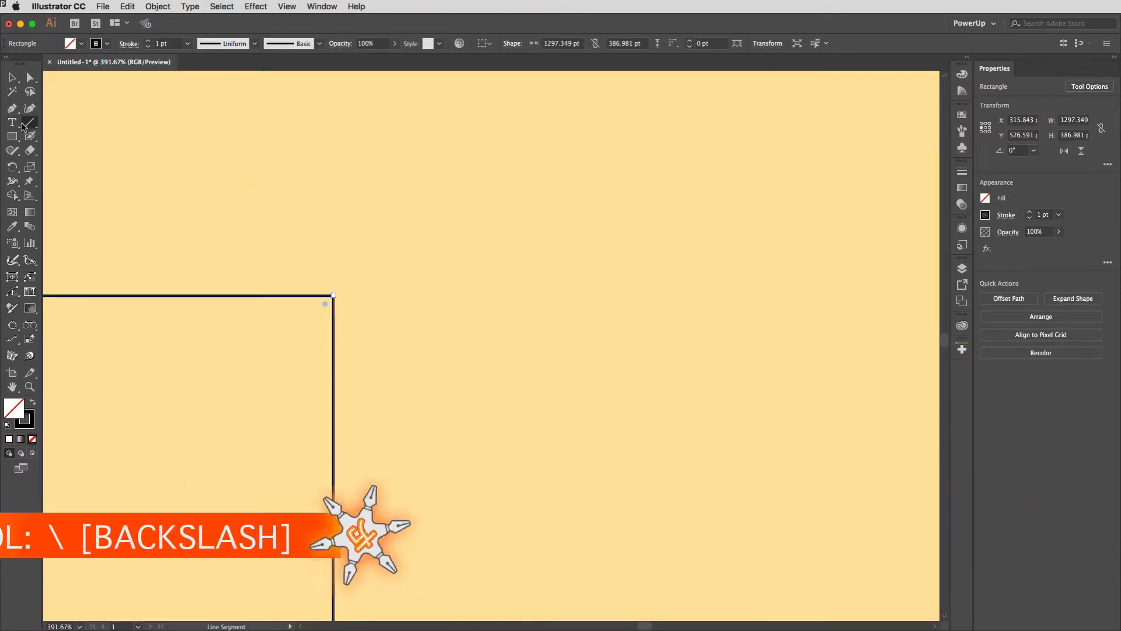
click(11, 123)
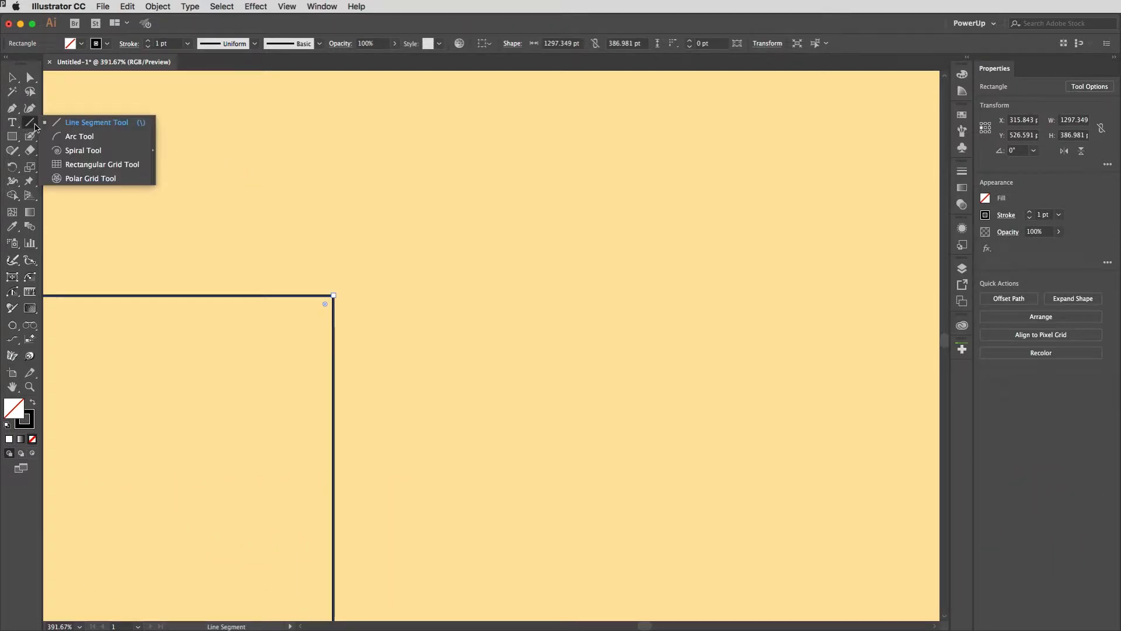
click(90, 178)
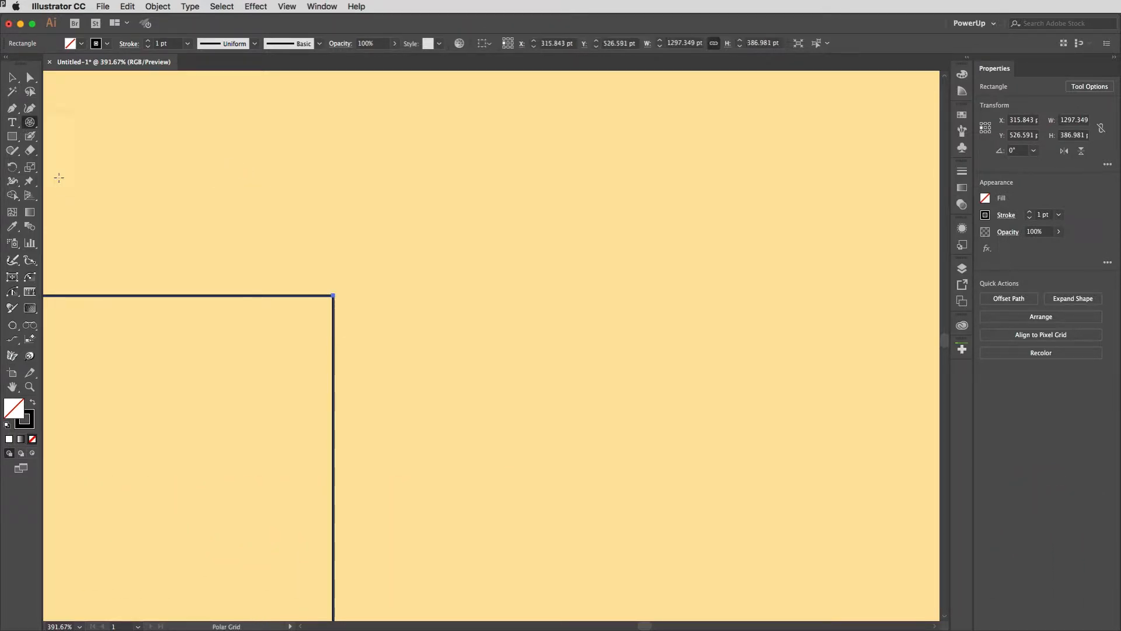
mouse_move(480, 292)
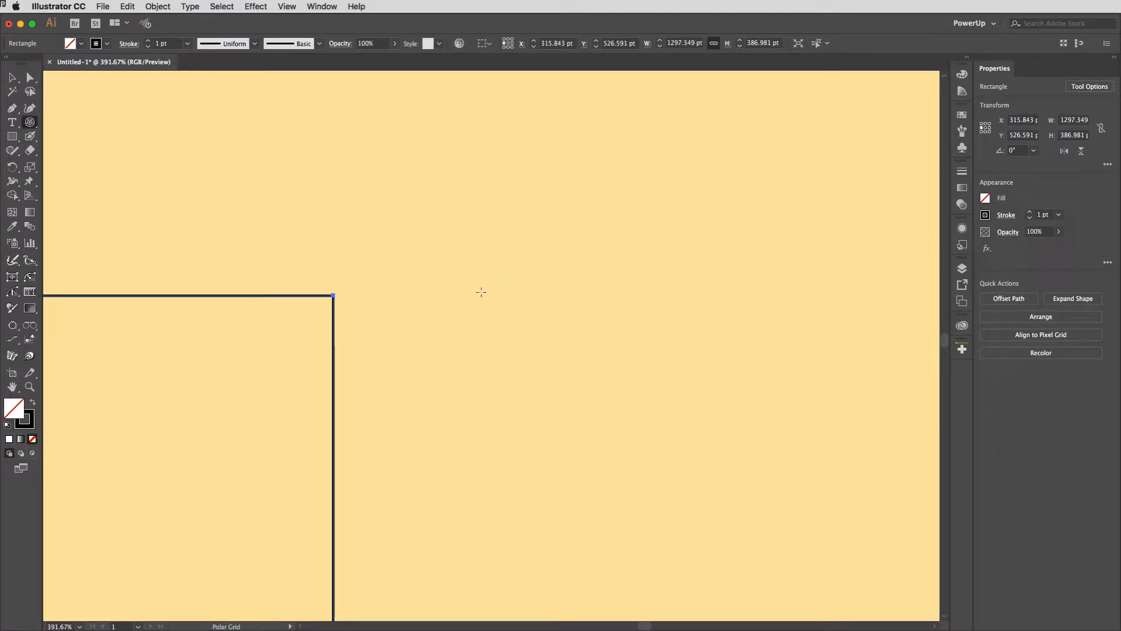
Drag out a polar grid of five evenly spaced concentric circles with no radial dividers.
drag(482, 291, 538, 357)
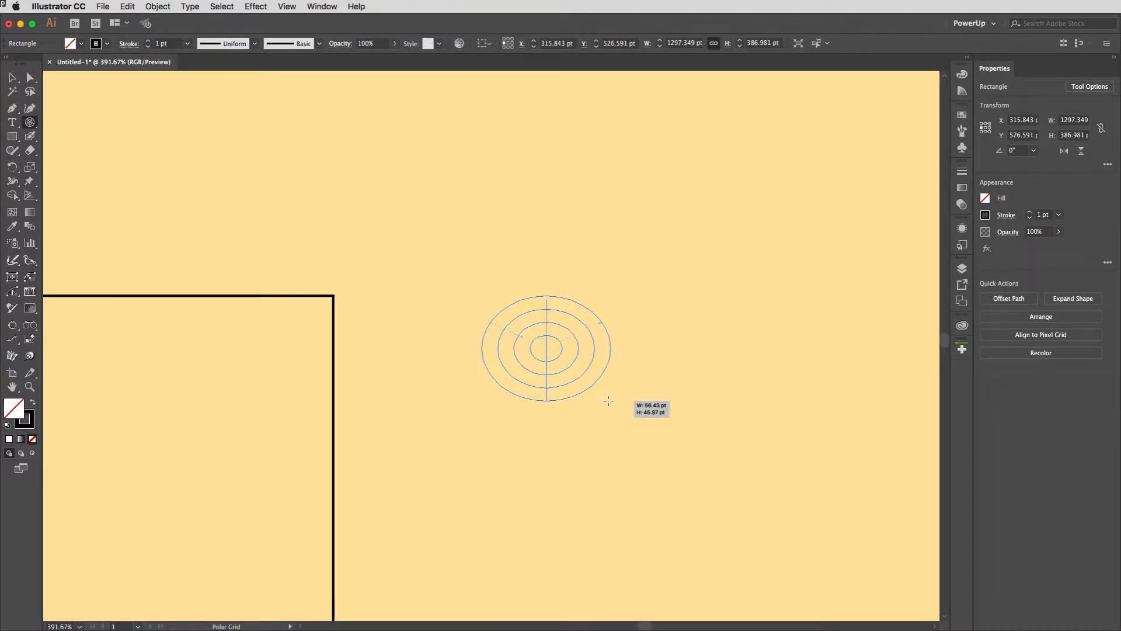
drag(608, 400, 610, 416)
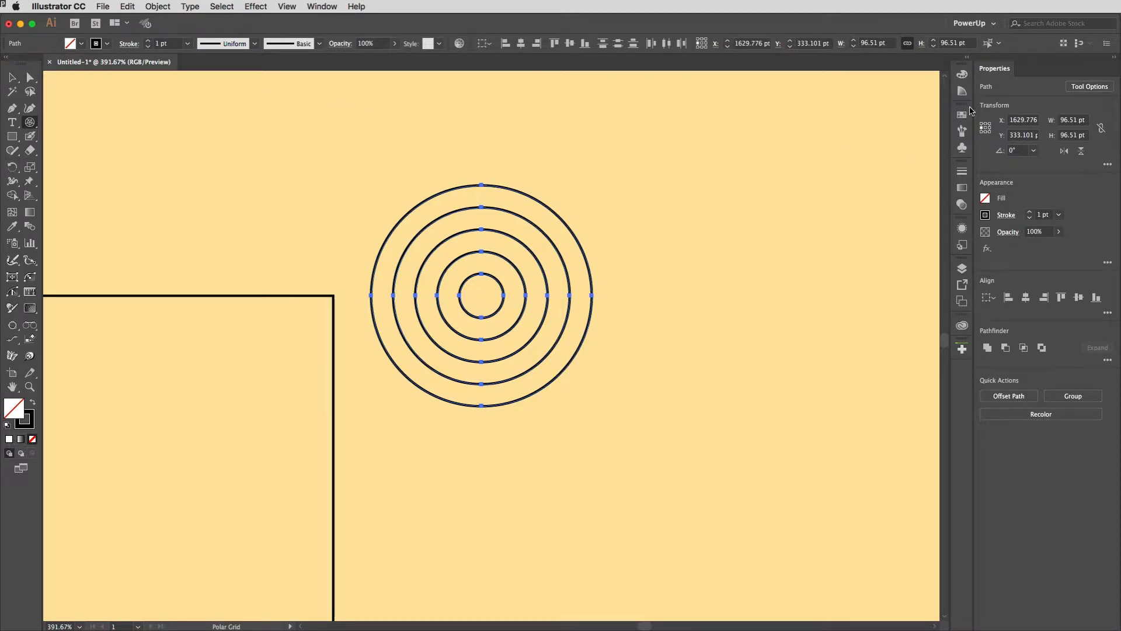
mouse_move(831, 142)
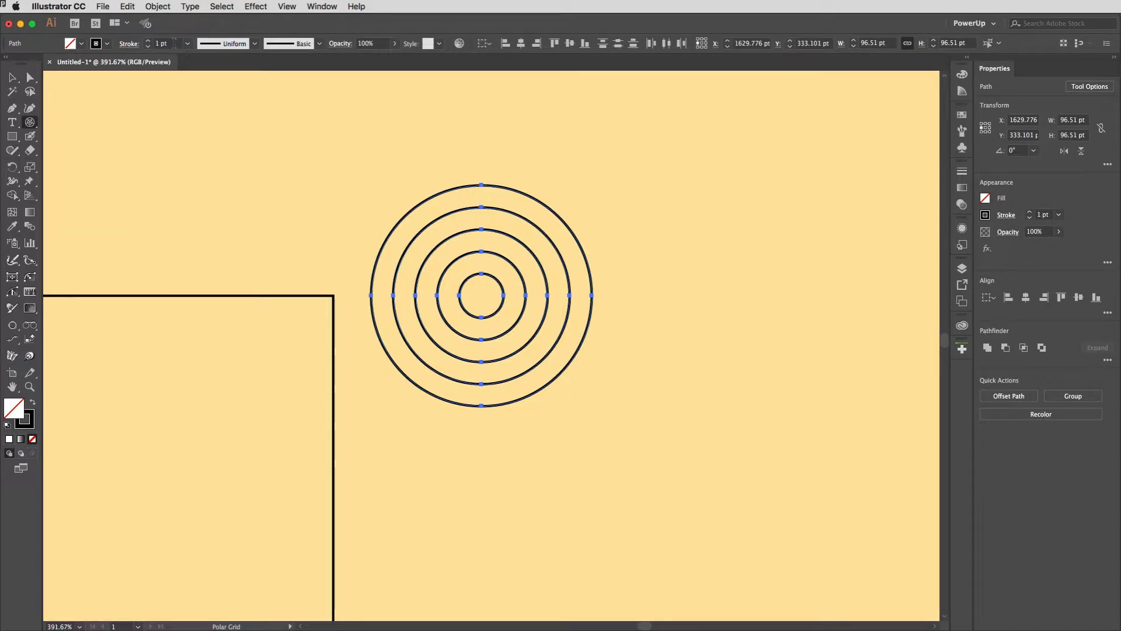
Thicken the circles' strokes, align the outer stroke outside, and set an inner circle to 3 pt.
click(163, 44)
text(8)
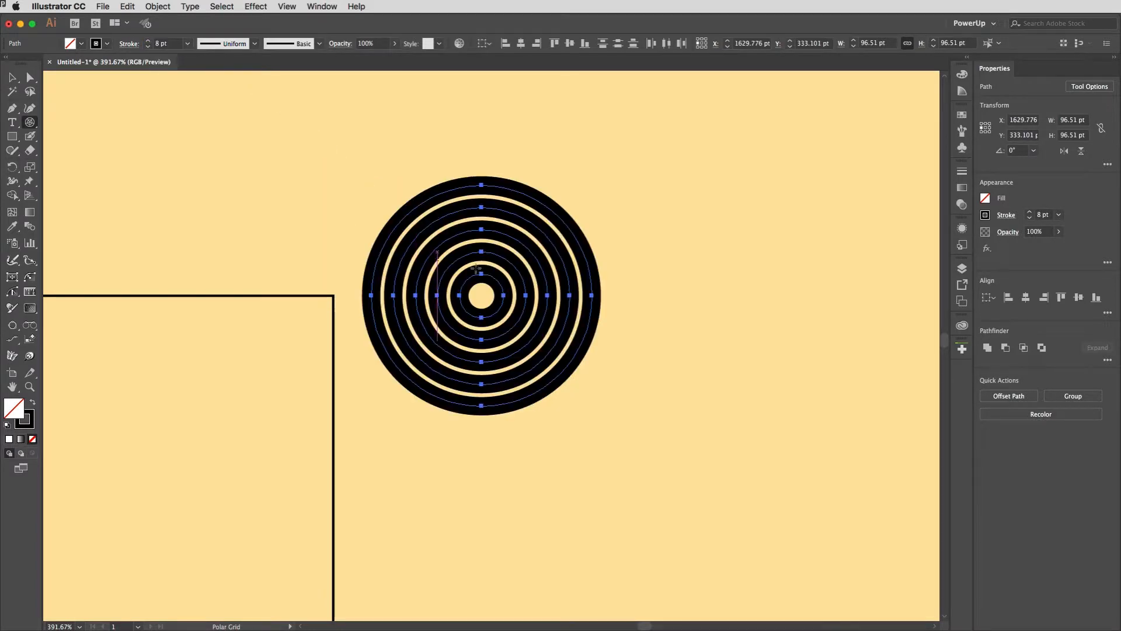
click(12, 78)
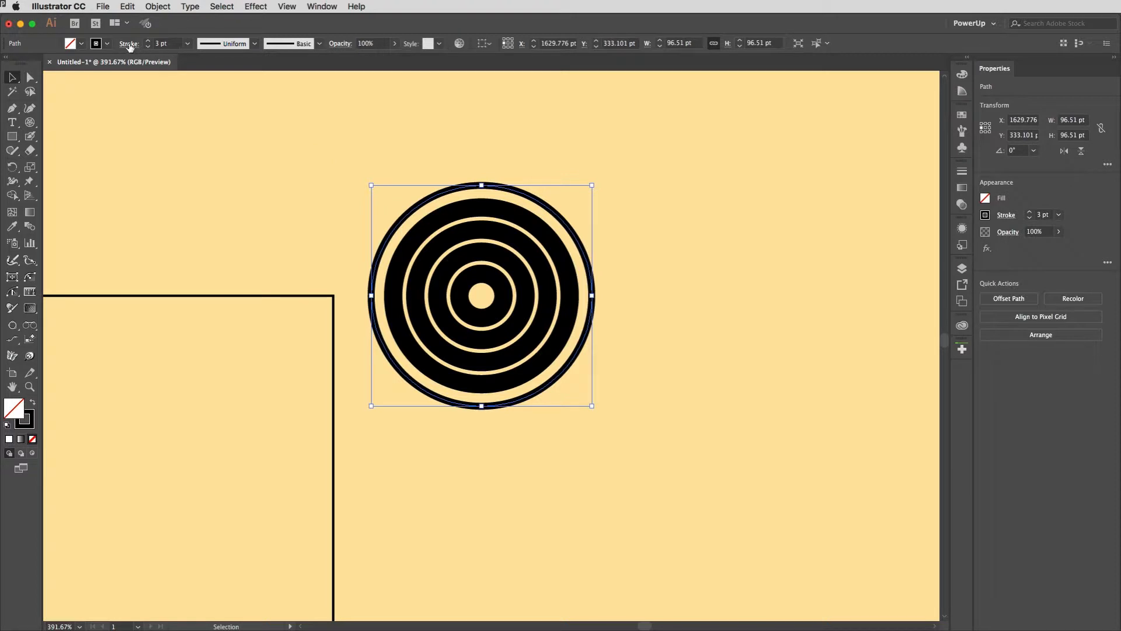
click(128, 43)
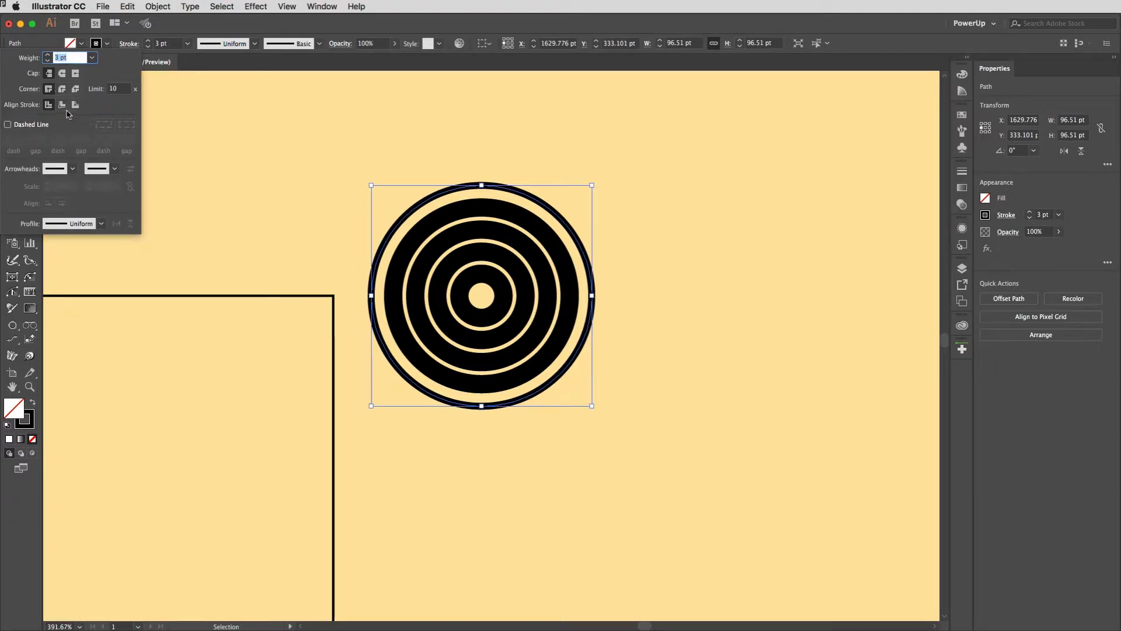
click(62, 104)
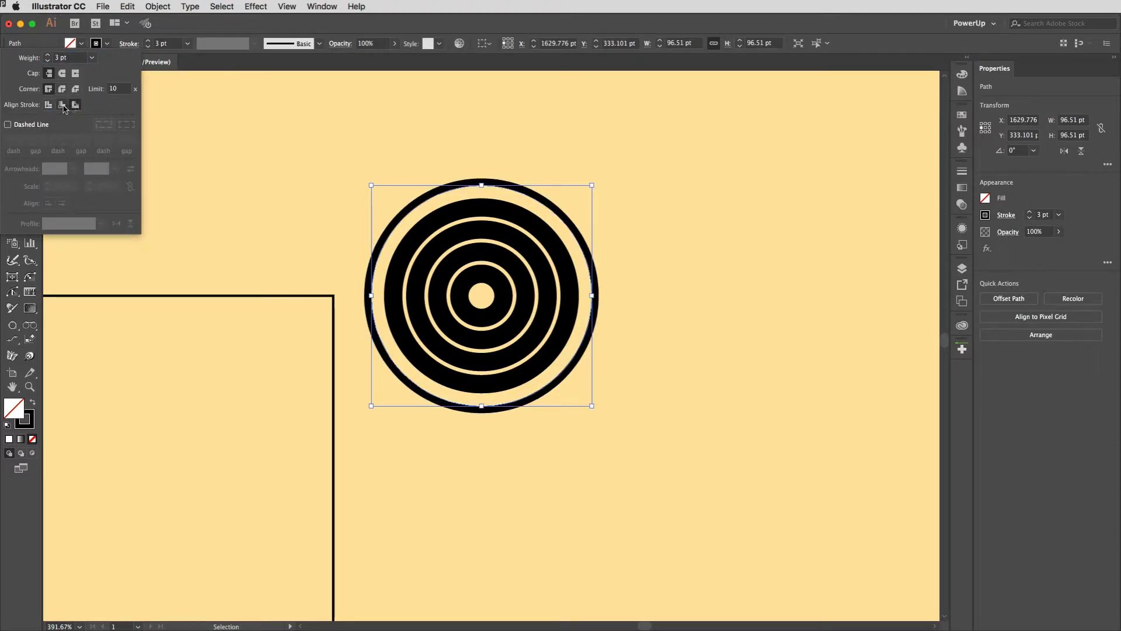
click(62, 103)
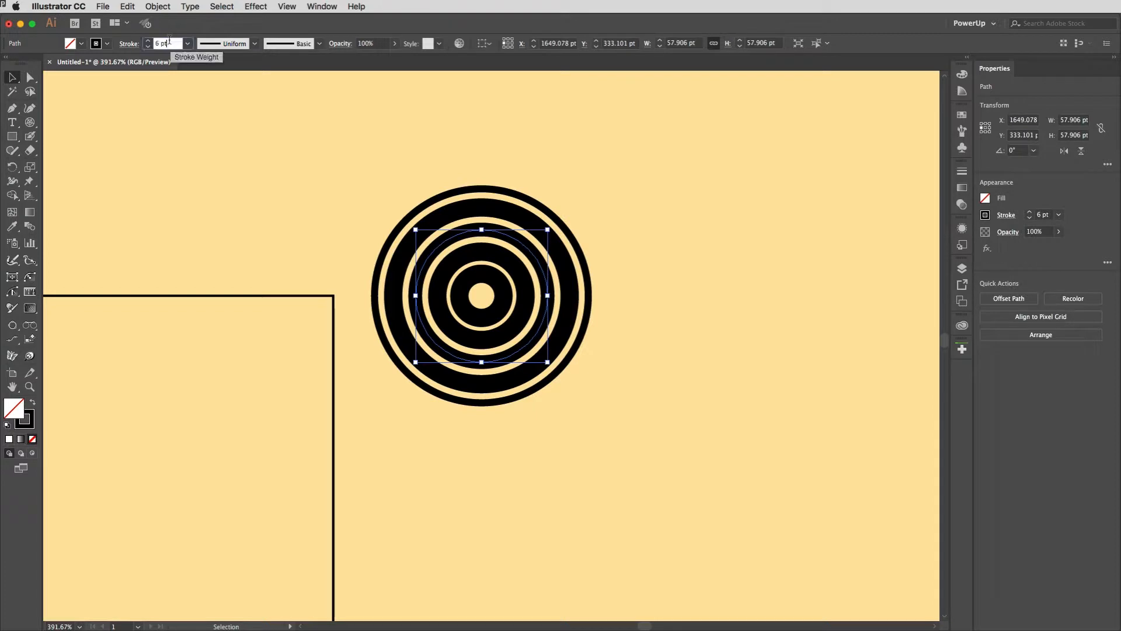
text(3 pt)
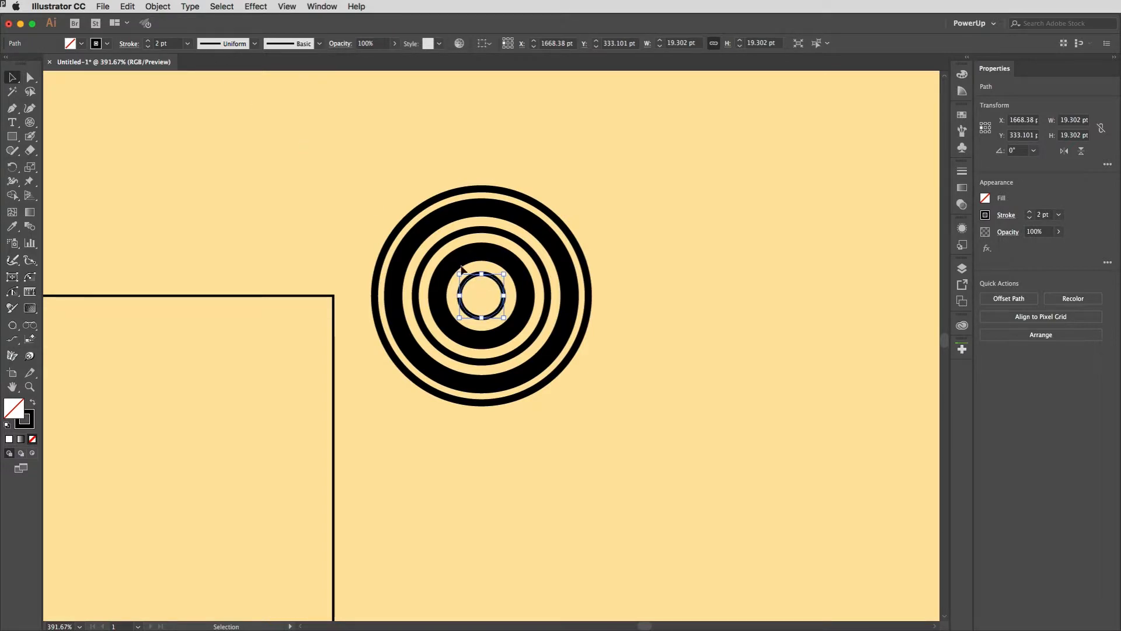
mouse_move(372, 186)
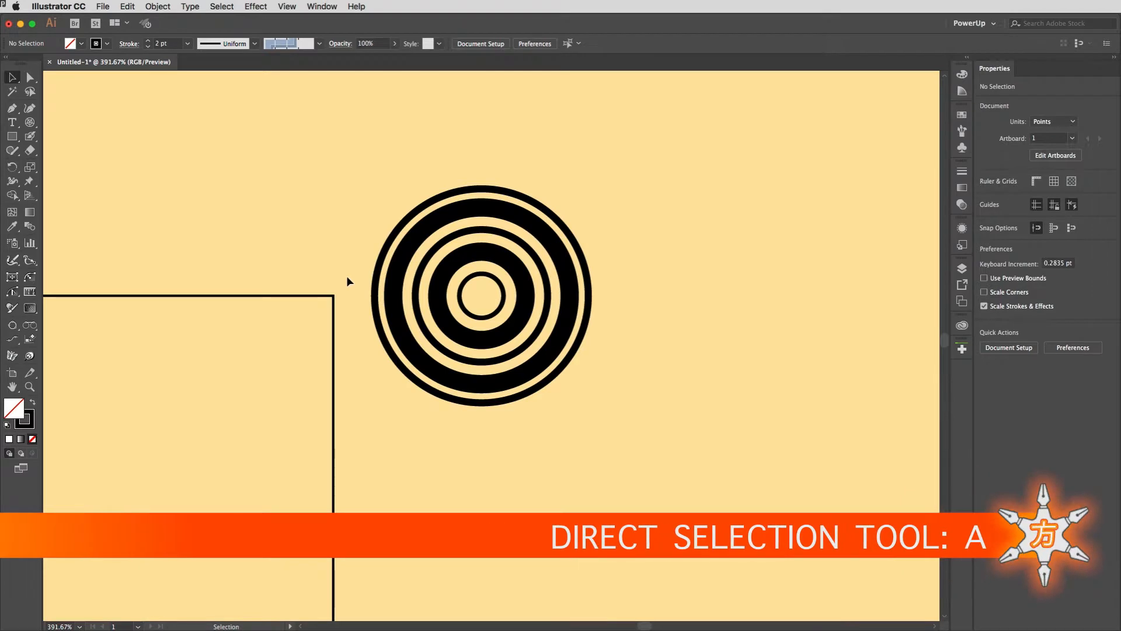
Cut the circles at their side anchor points with Direct Selection and pick out the lower halves.
key(a)
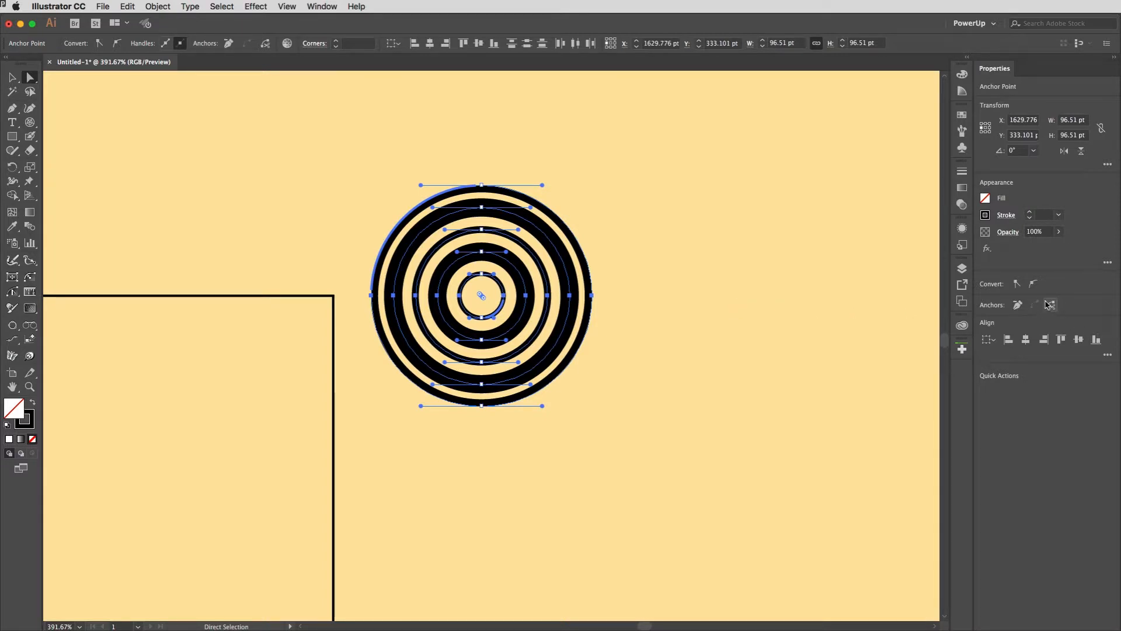
mouse_move(753, 259)
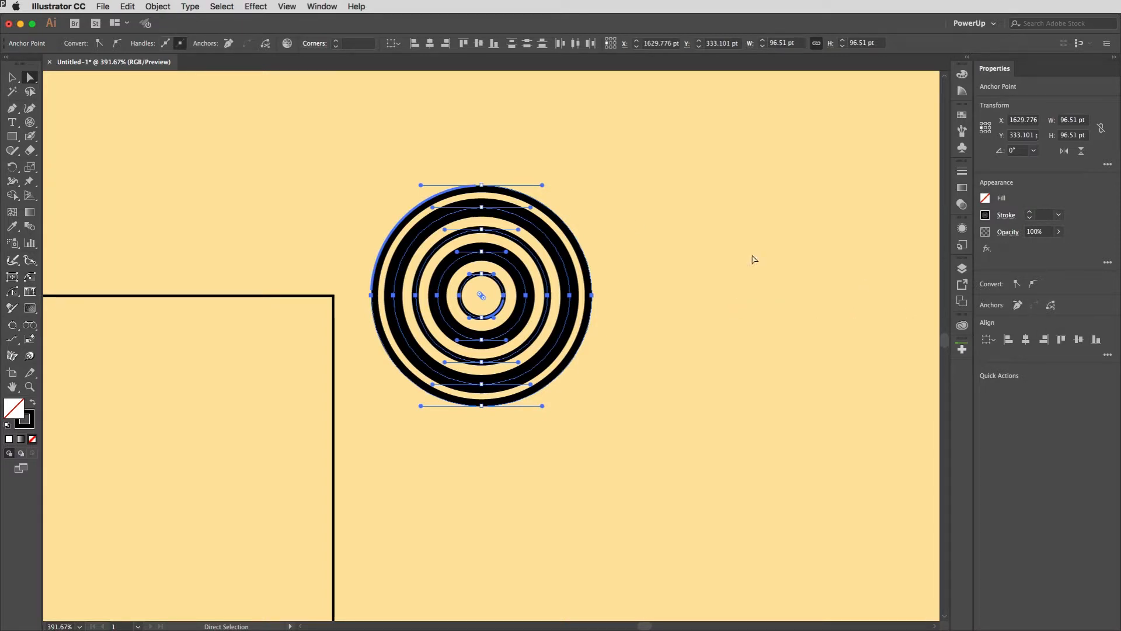
mouse_move(265, 43)
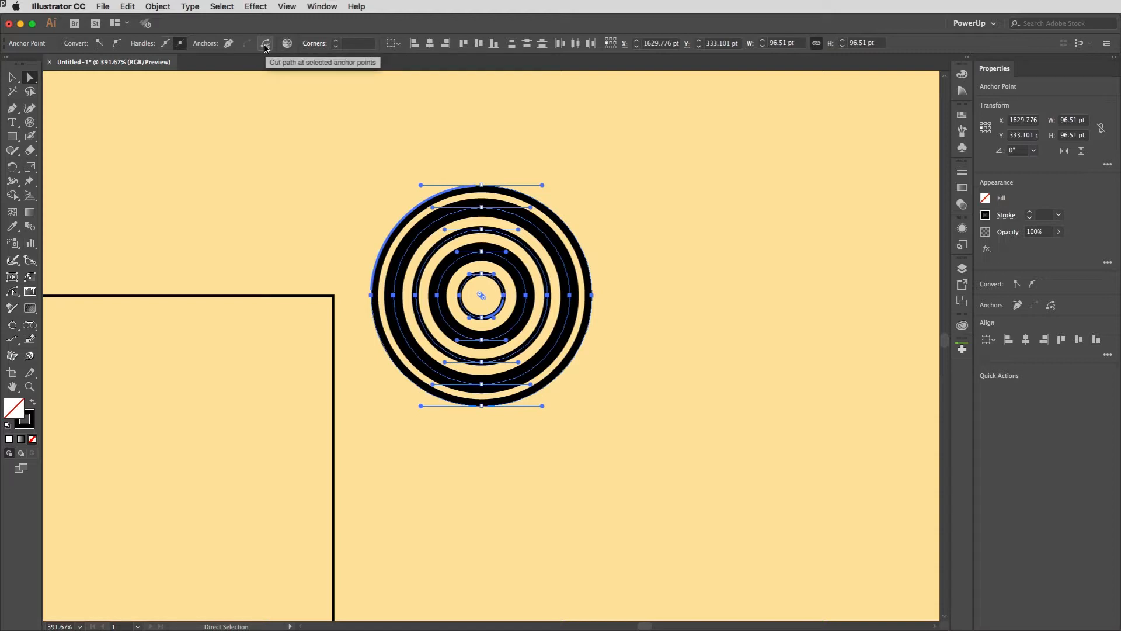
click(265, 43)
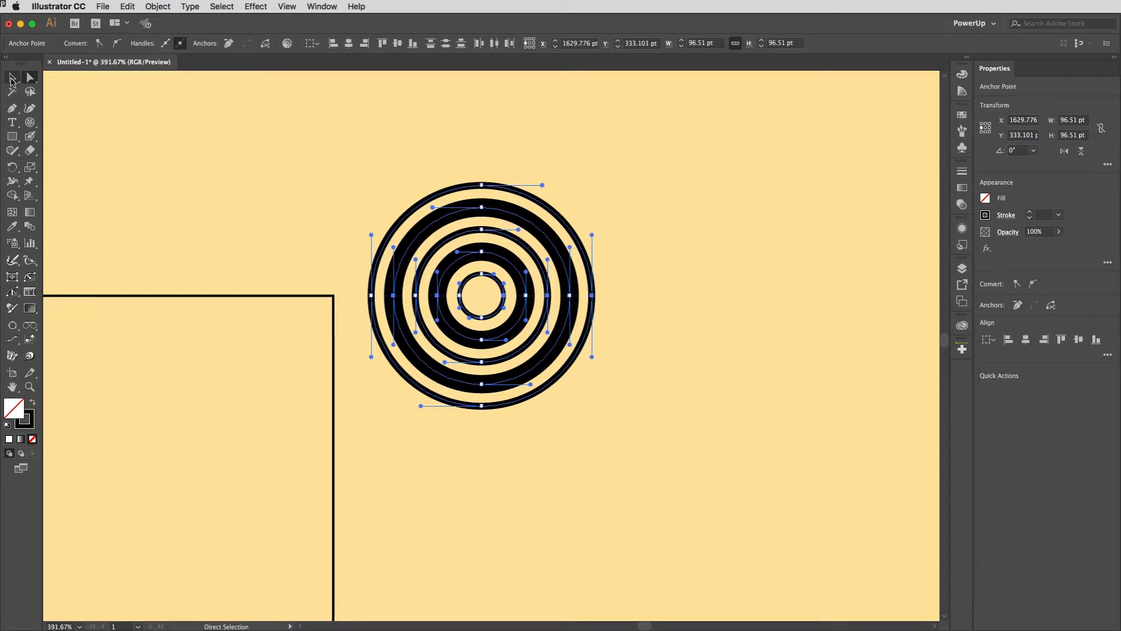
click(12, 77)
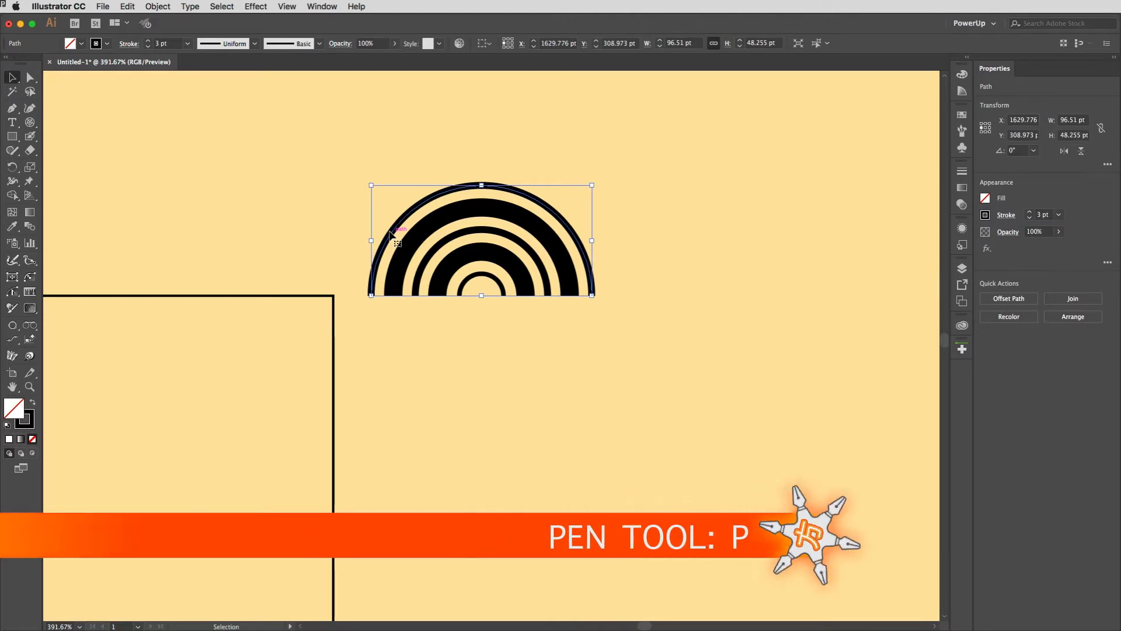
Align the outer arc's stroke inside its path for a flat base, then reselect the half-arc artwork.
key(p)
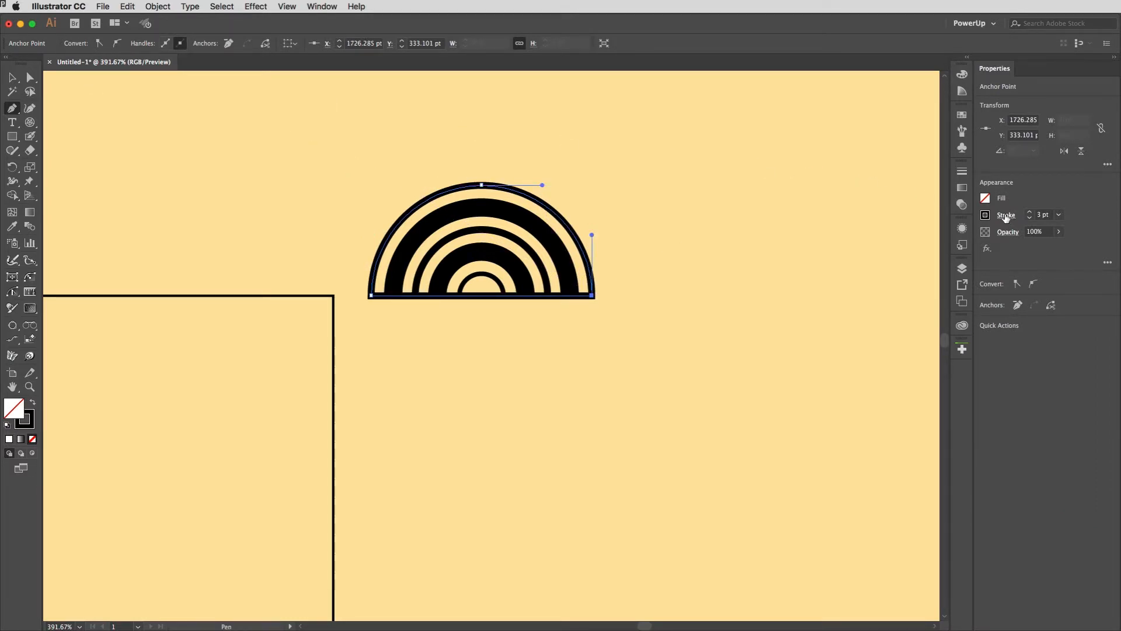
click(1006, 215)
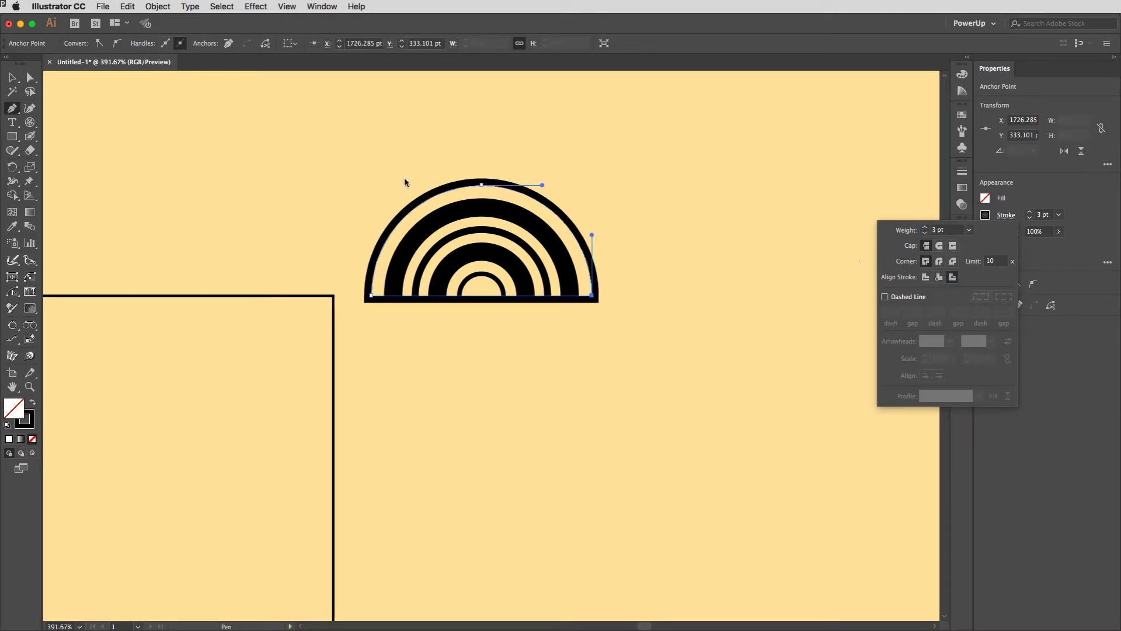
mouse_move(916, 287)
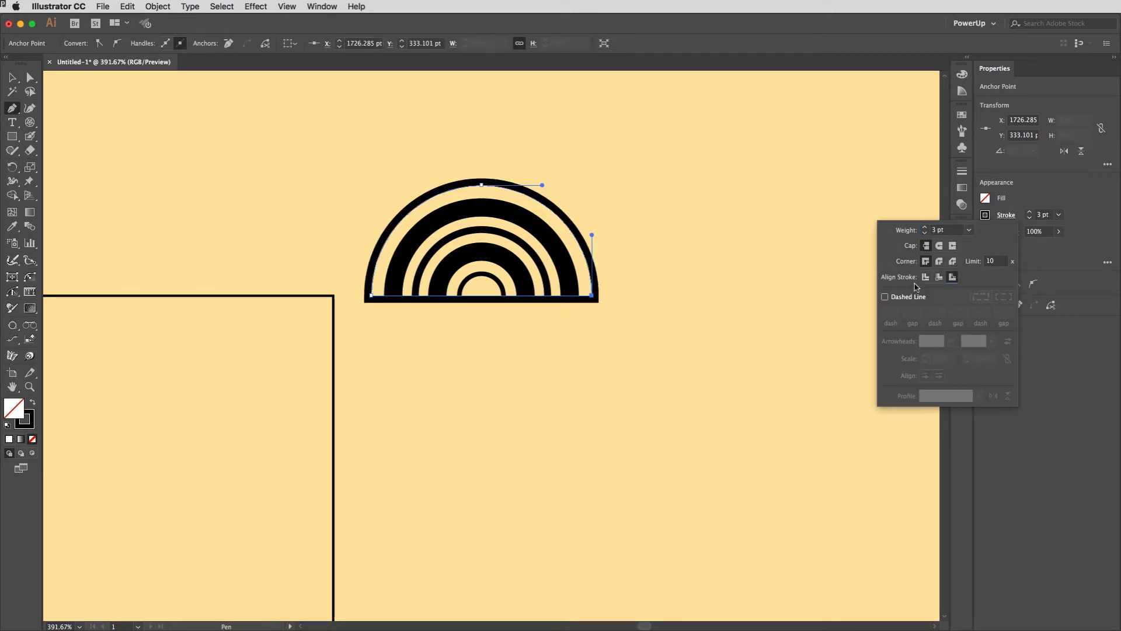
click(939, 278)
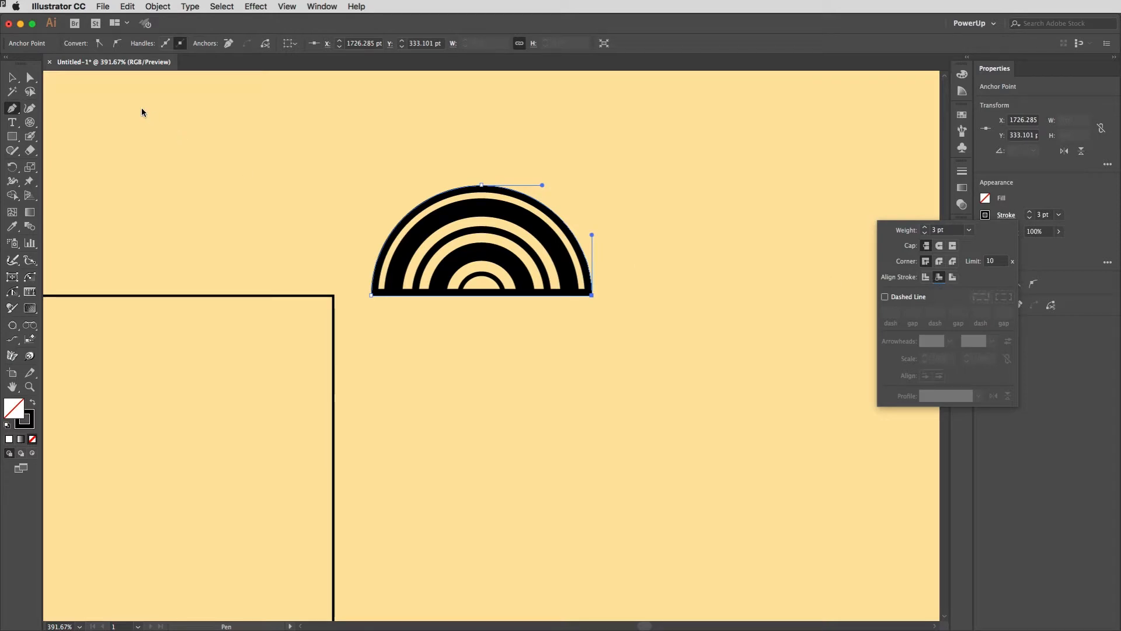
click(458, 175)
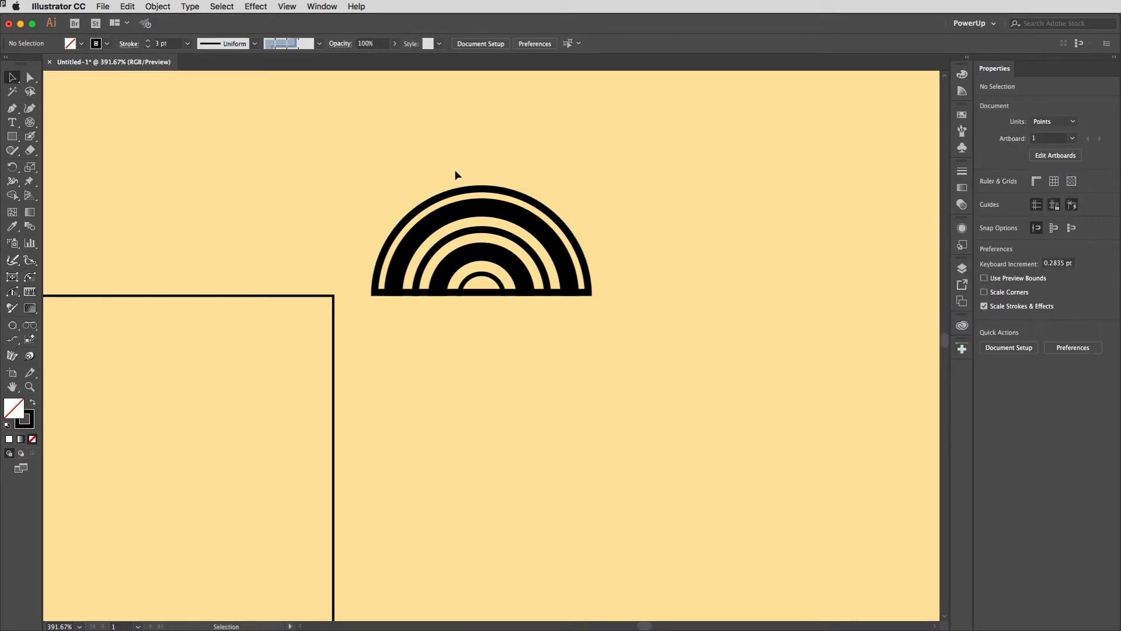
click(480, 239)
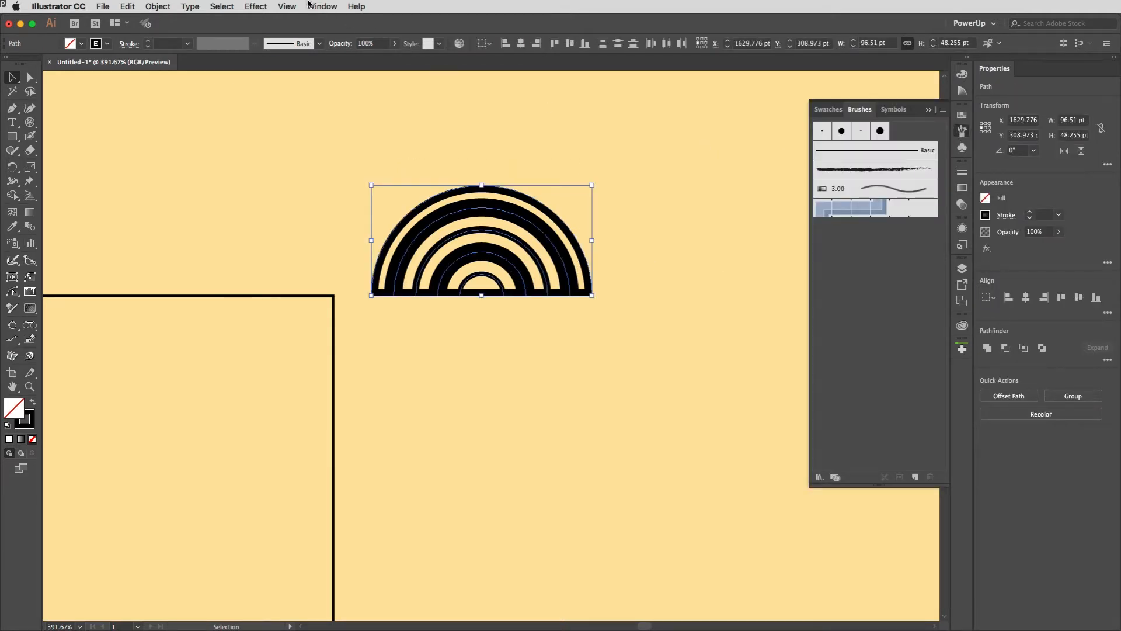
Make the half-arc artwork a new brush and choose Pattern Brush as its type.
click(322, 5)
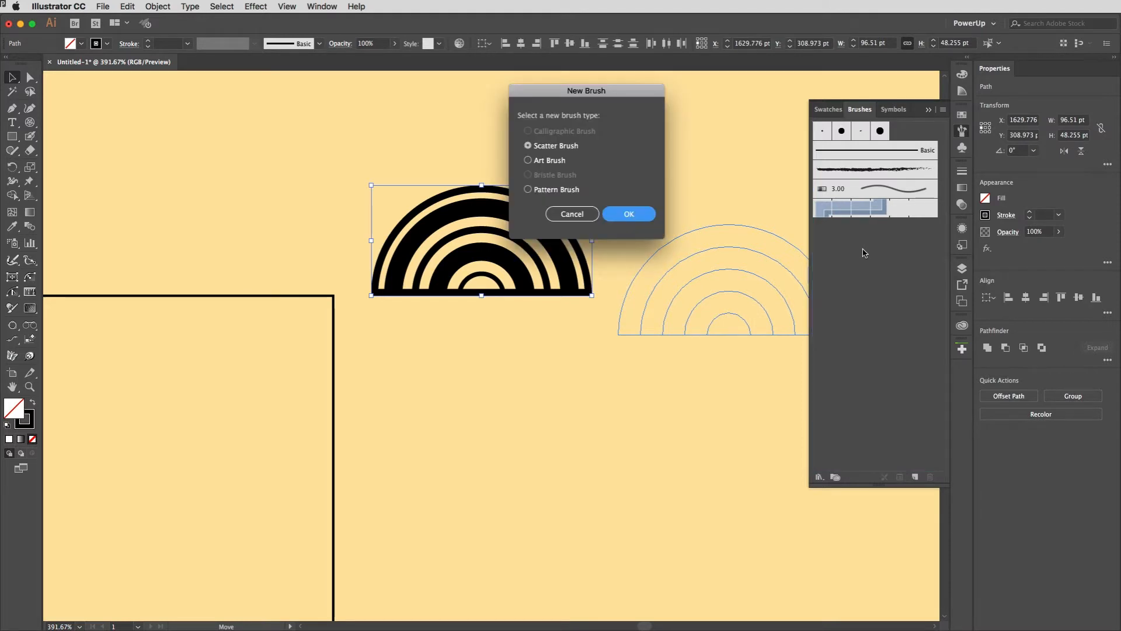
click(528, 189)
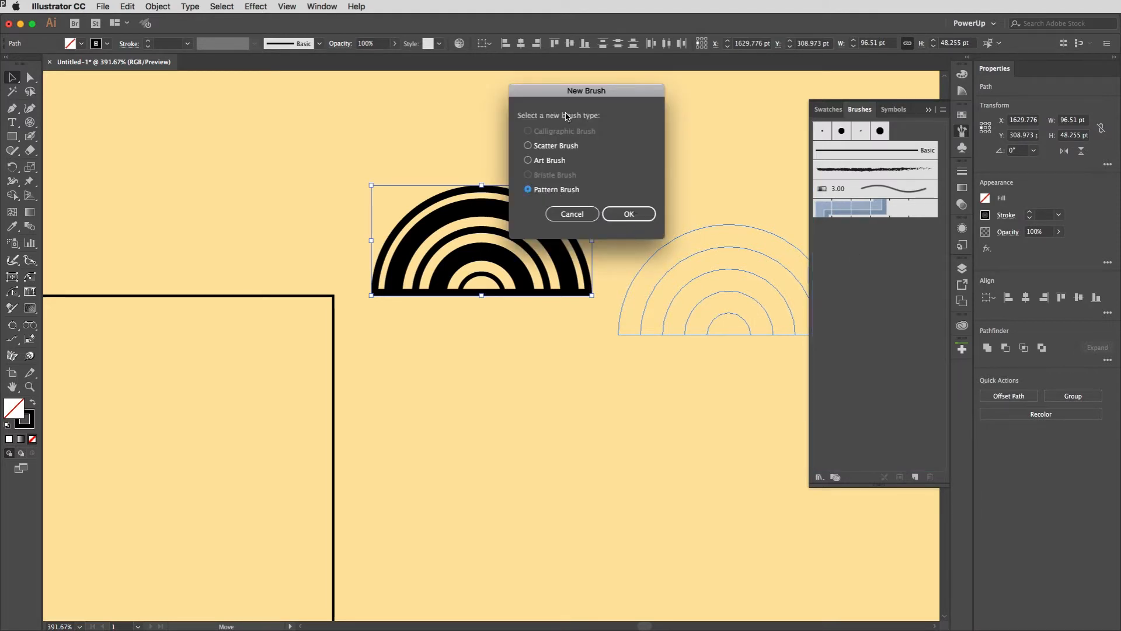
click(627, 213)
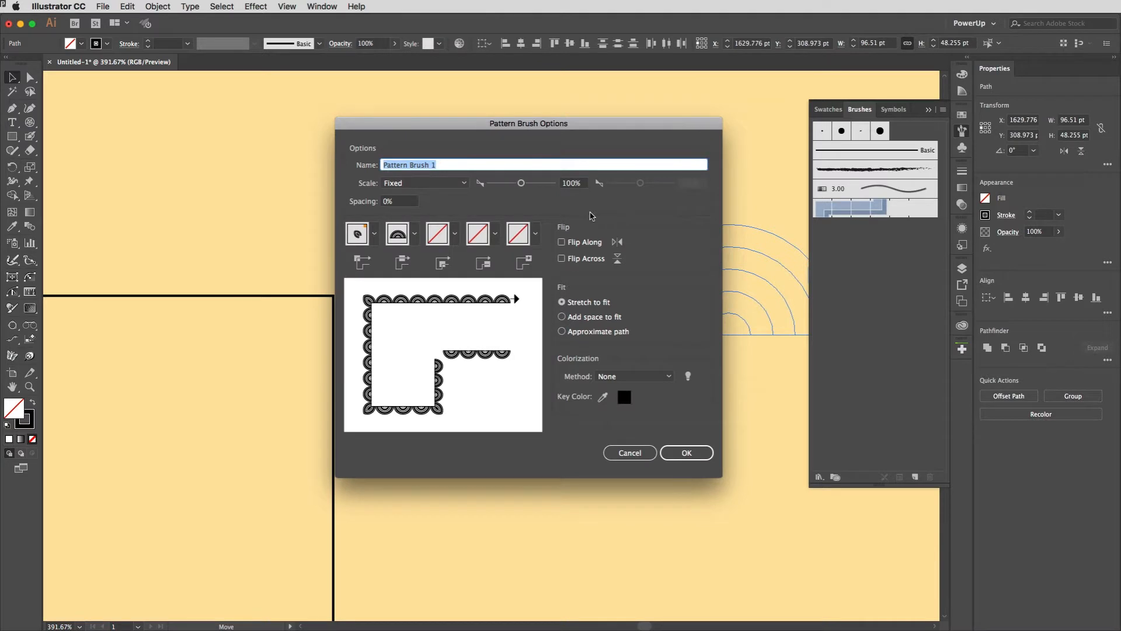
Name the brush 'seasonal' and set its Outer Corner Tile to Auto-Sliced arcs.
text(seasonal)
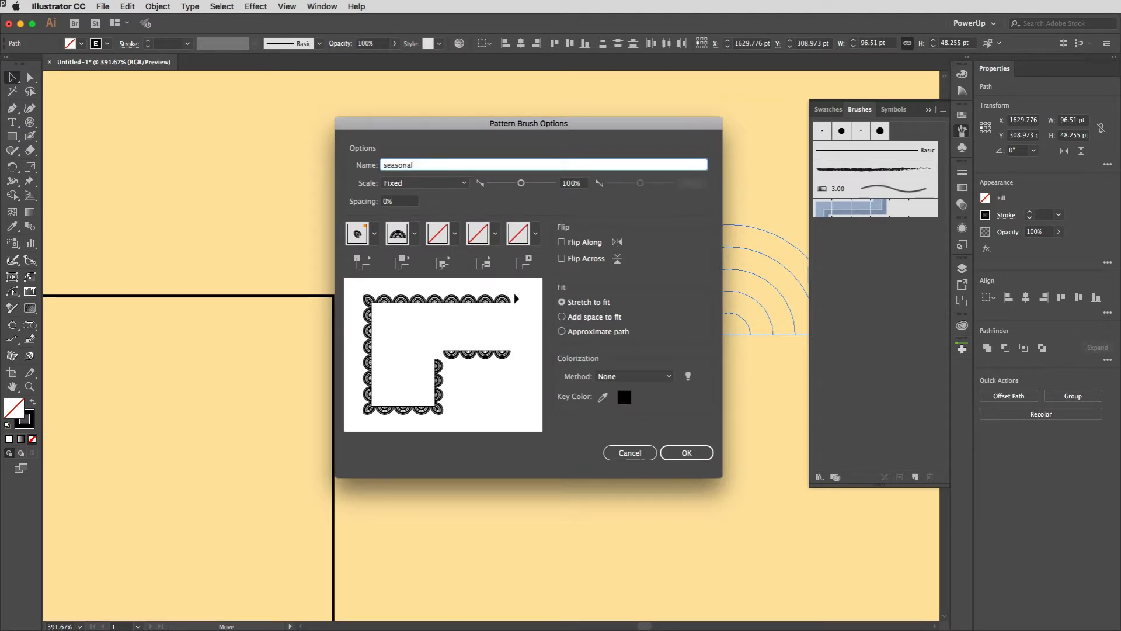
mouse_move(410, 367)
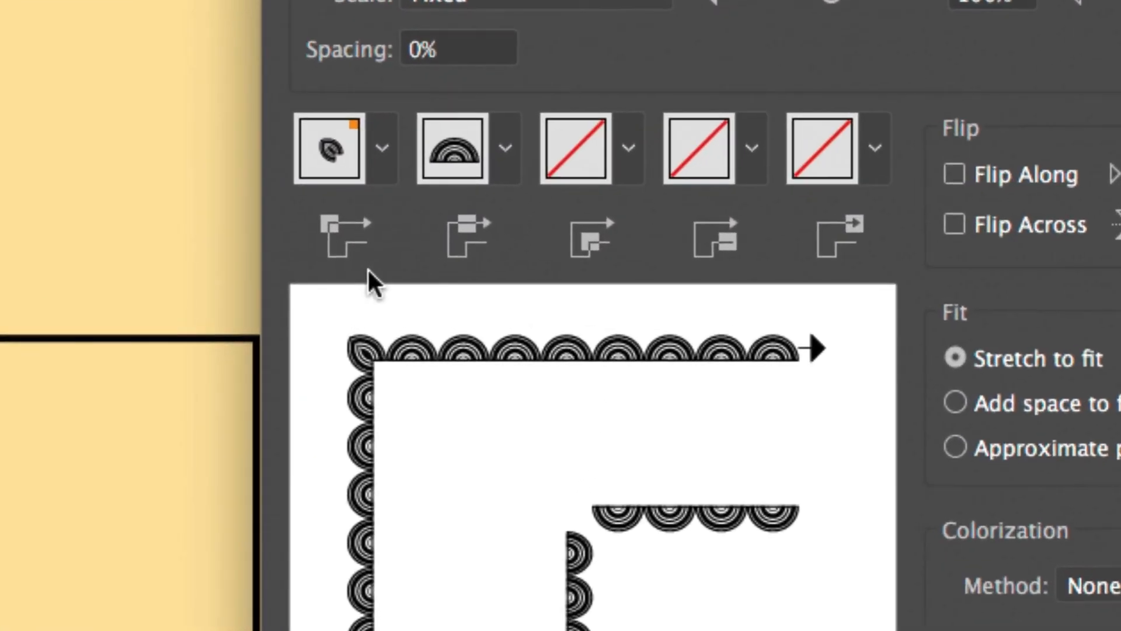
click(341, 199)
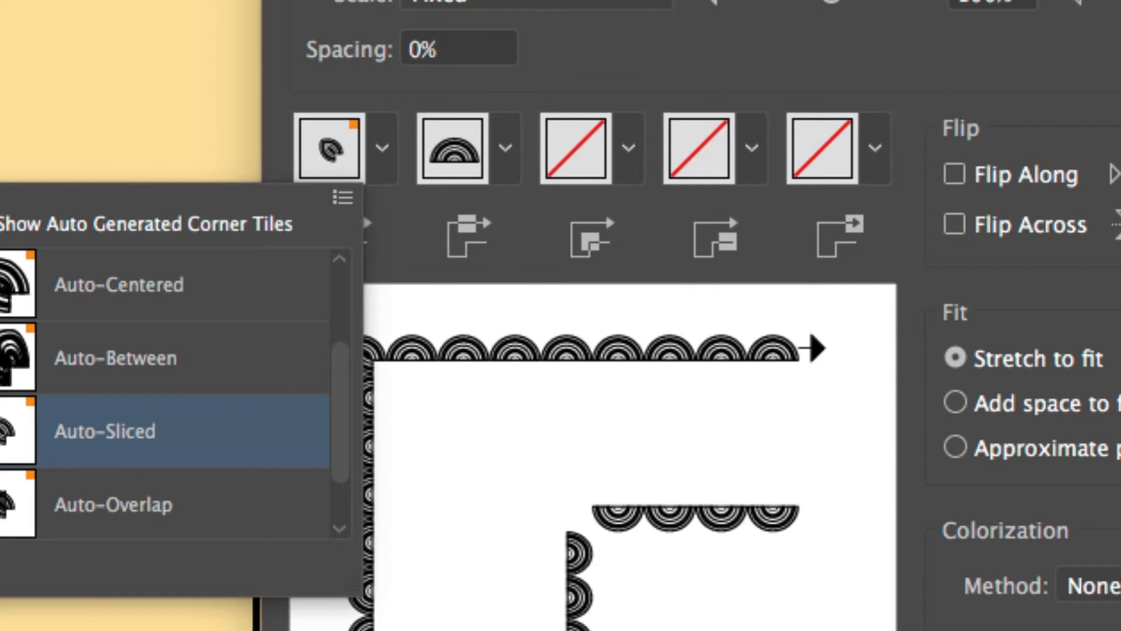
mouse_move(199, 348)
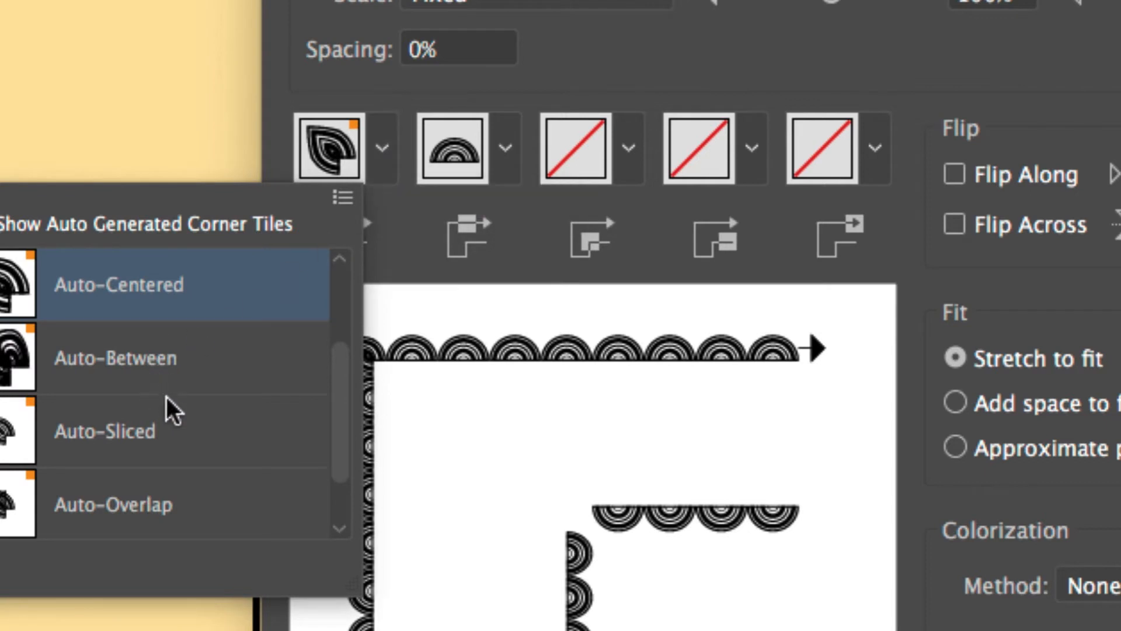
mouse_move(111, 448)
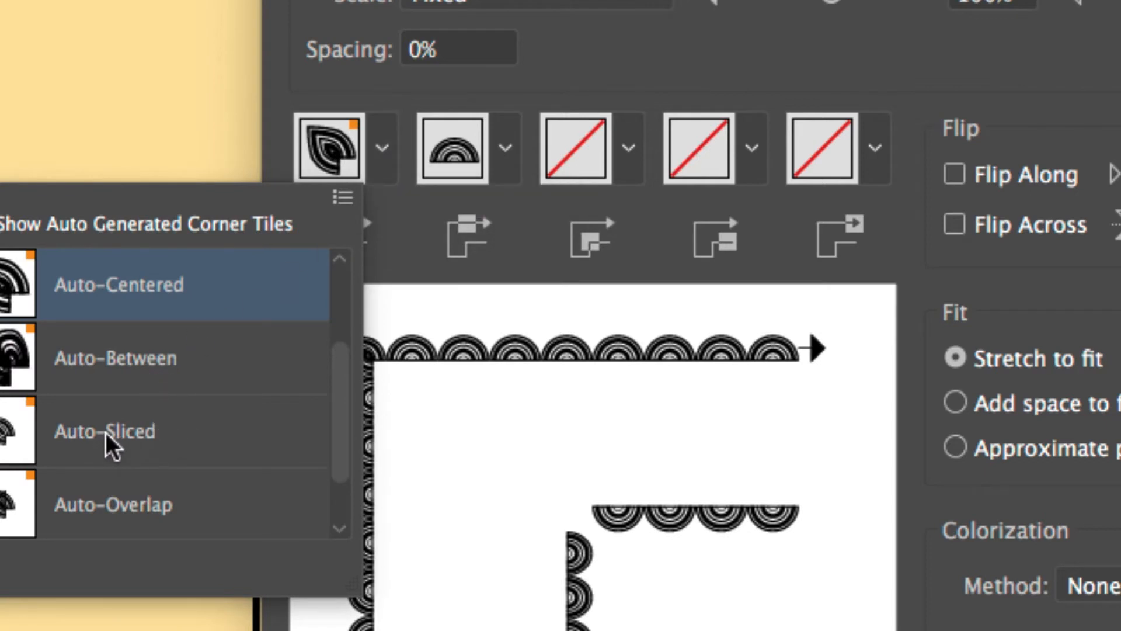
click(104, 431)
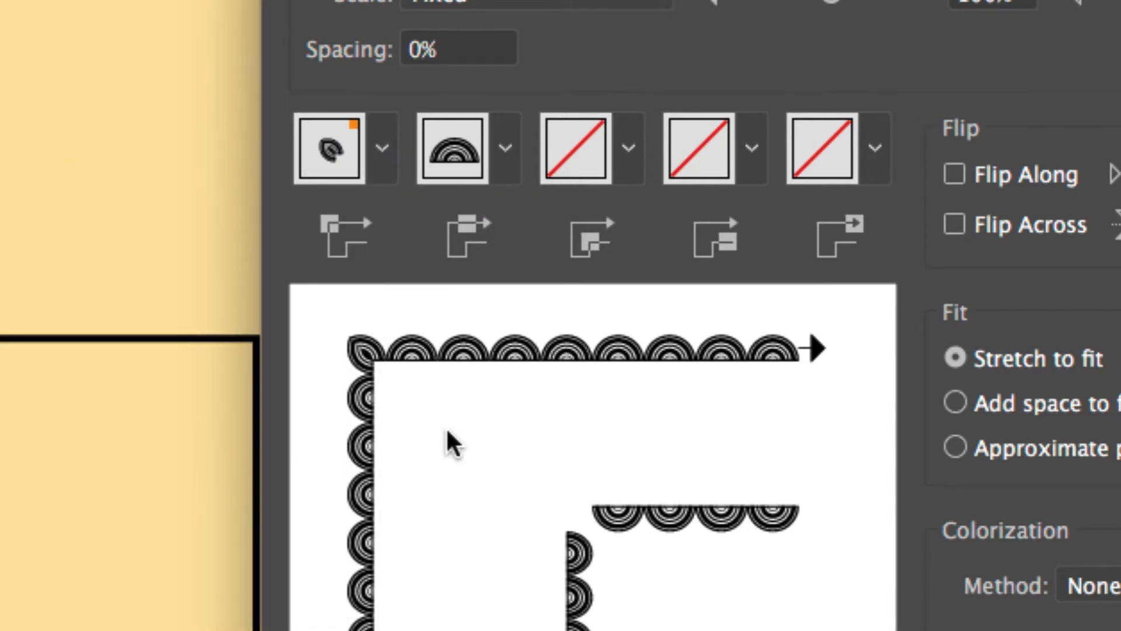
mouse_move(708, 440)
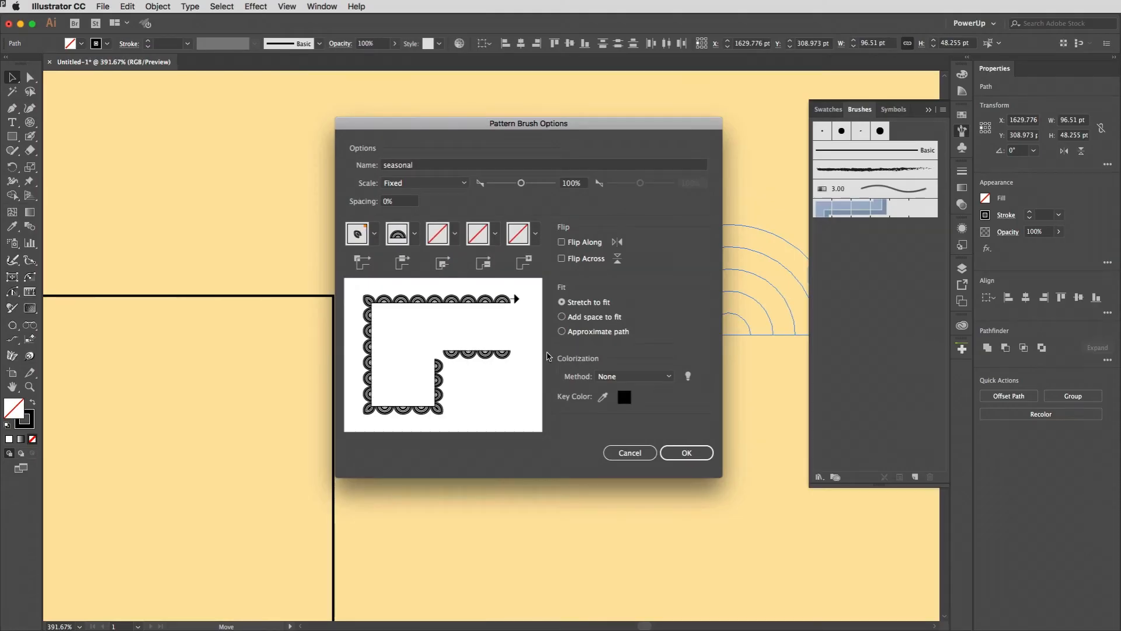
Set Colorization Method to Tints and confirm to create the seasonal pattern brush.
click(633, 376)
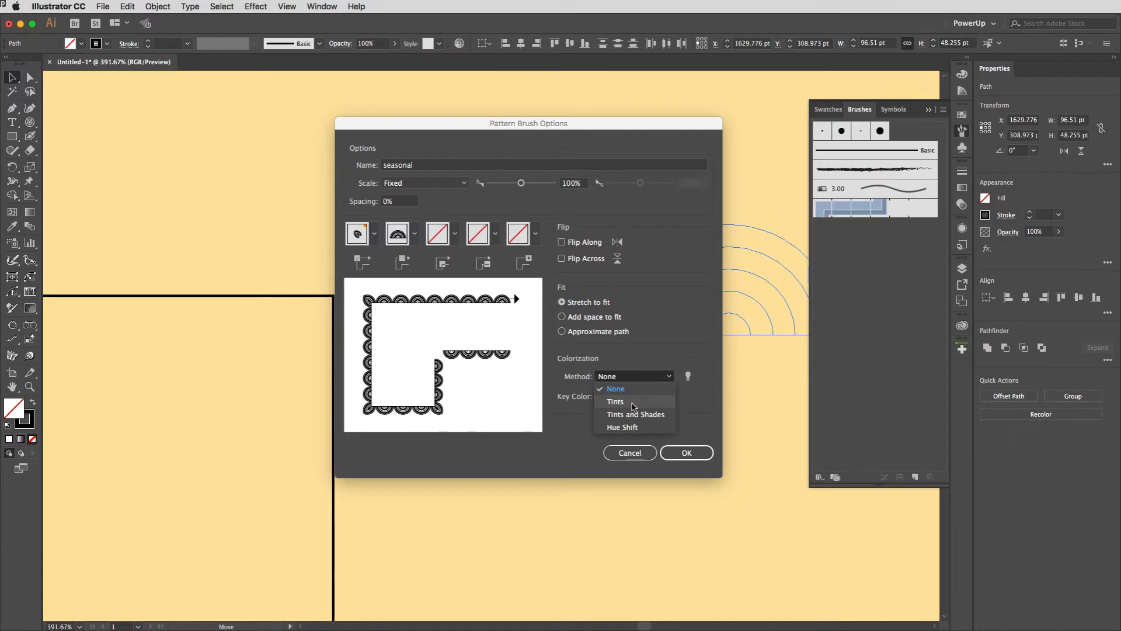
click(616, 401)
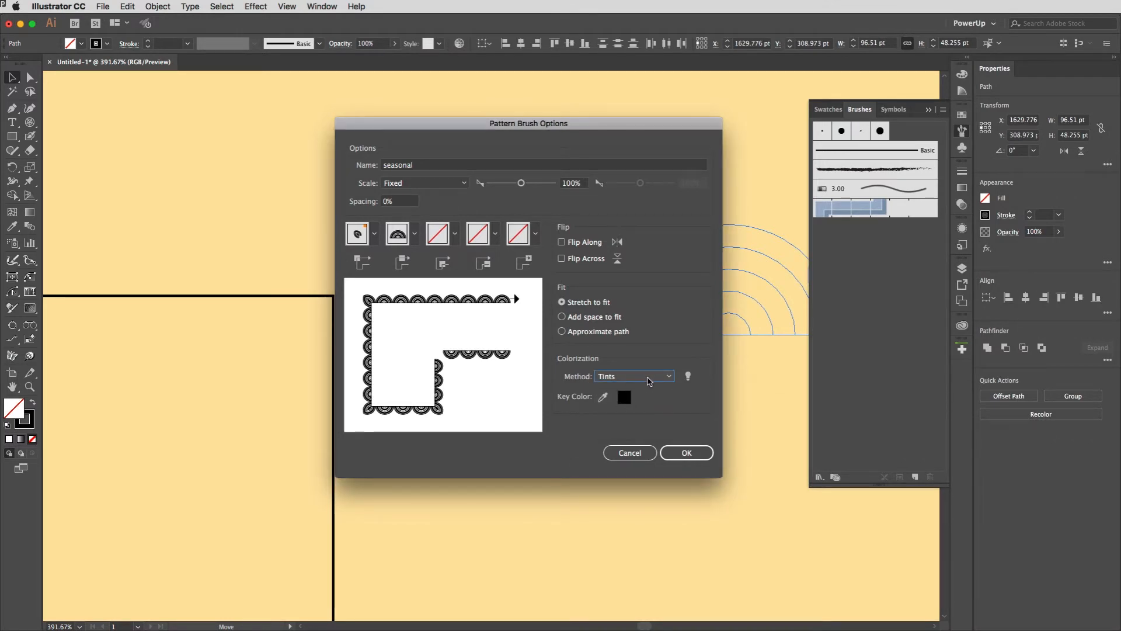
mouse_move(646, 380)
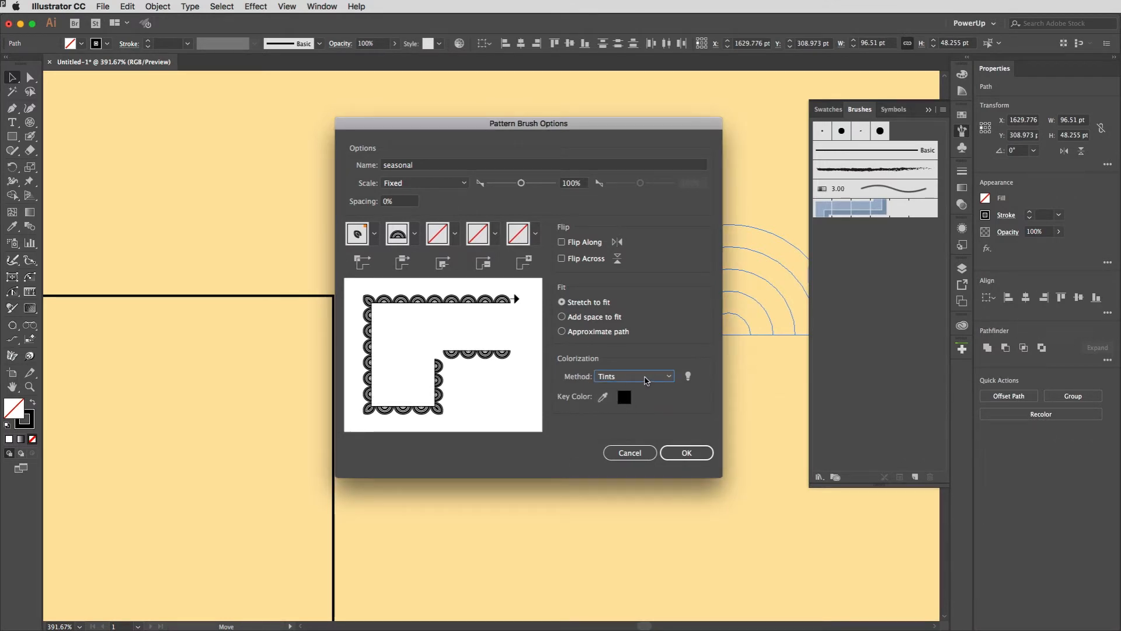
click(632, 376)
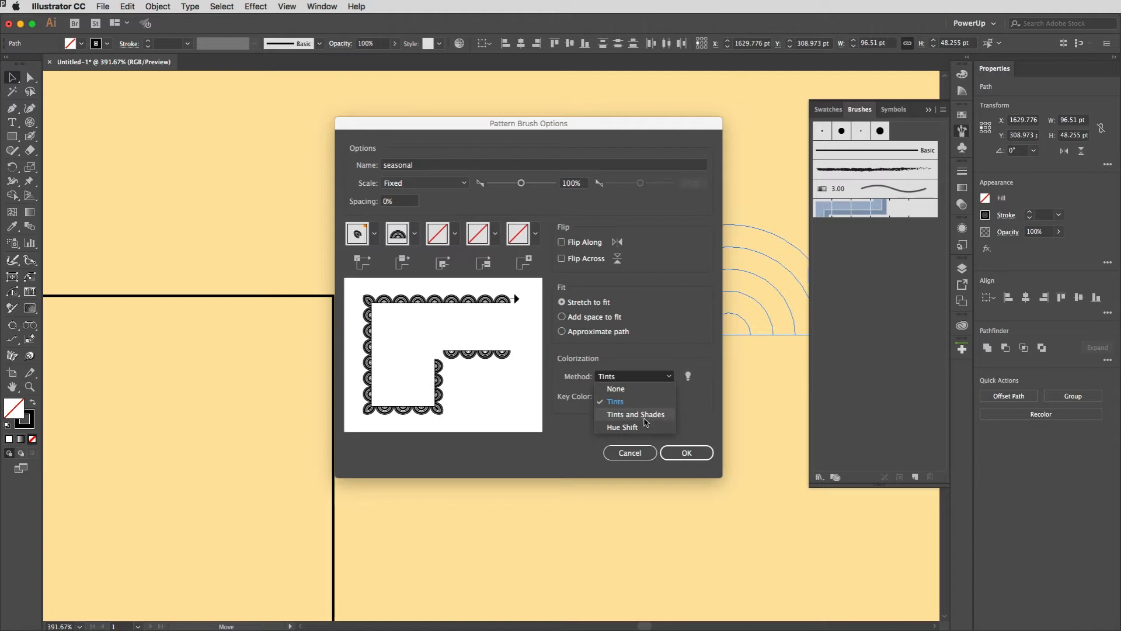
click(614, 401)
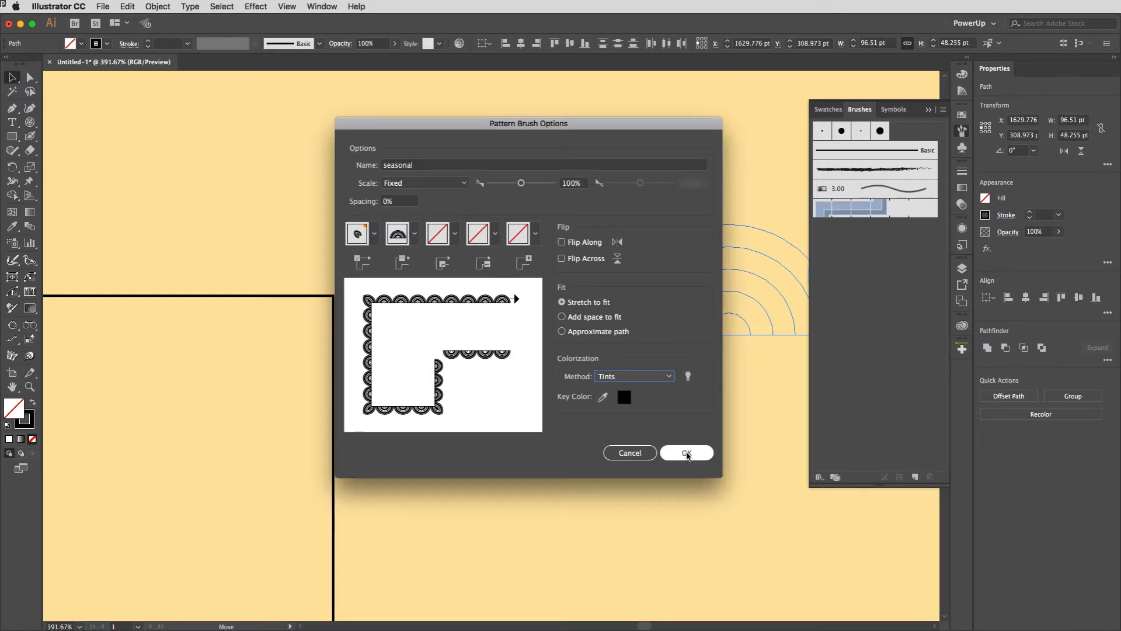
click(685, 452)
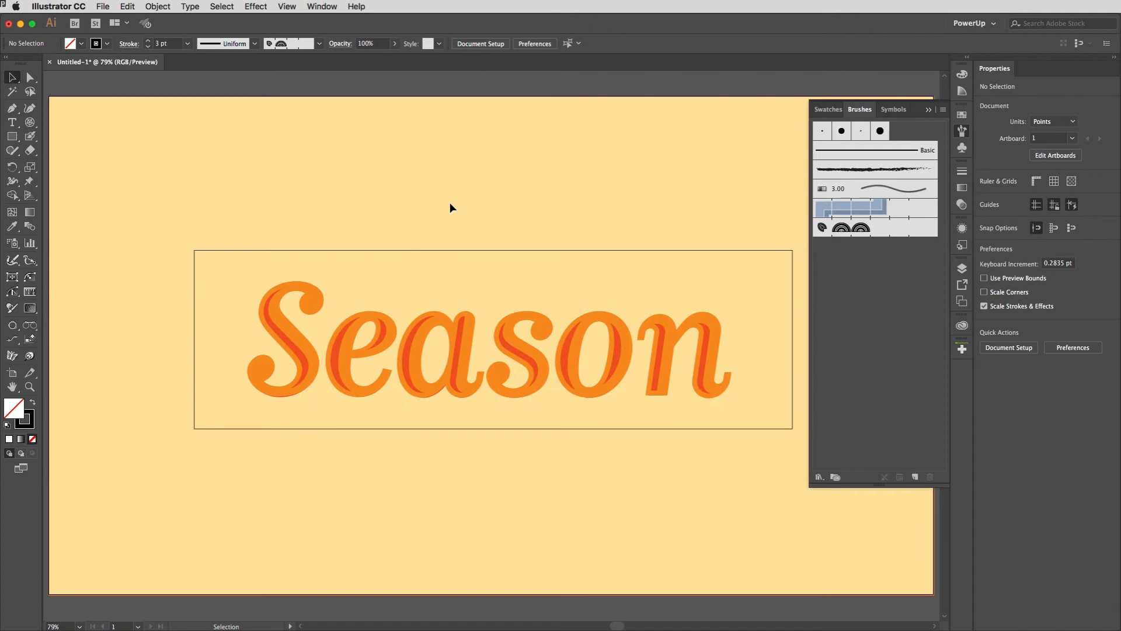
Apply the seasonal pattern brush to the rectangle framing Season.
click(493, 339)
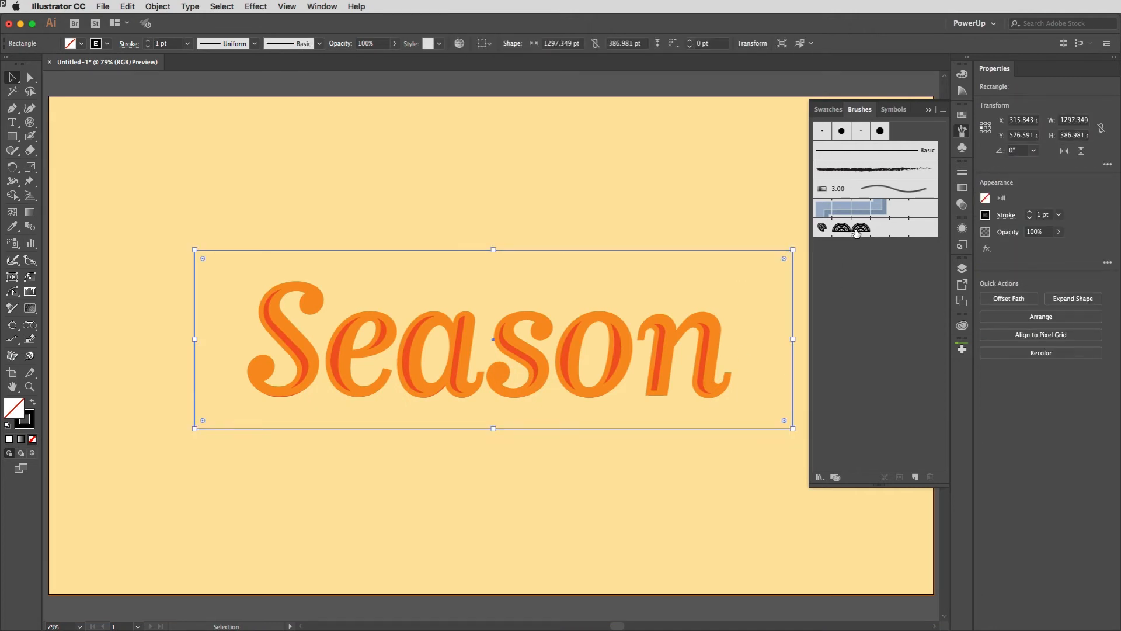
click(851, 228)
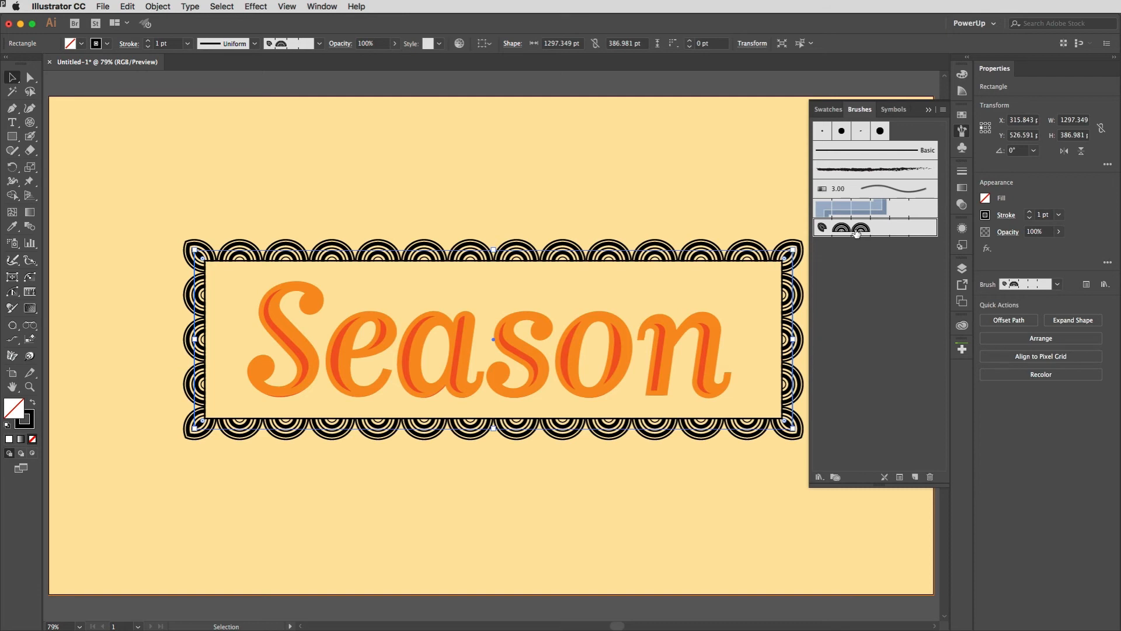
mouse_move(332, 456)
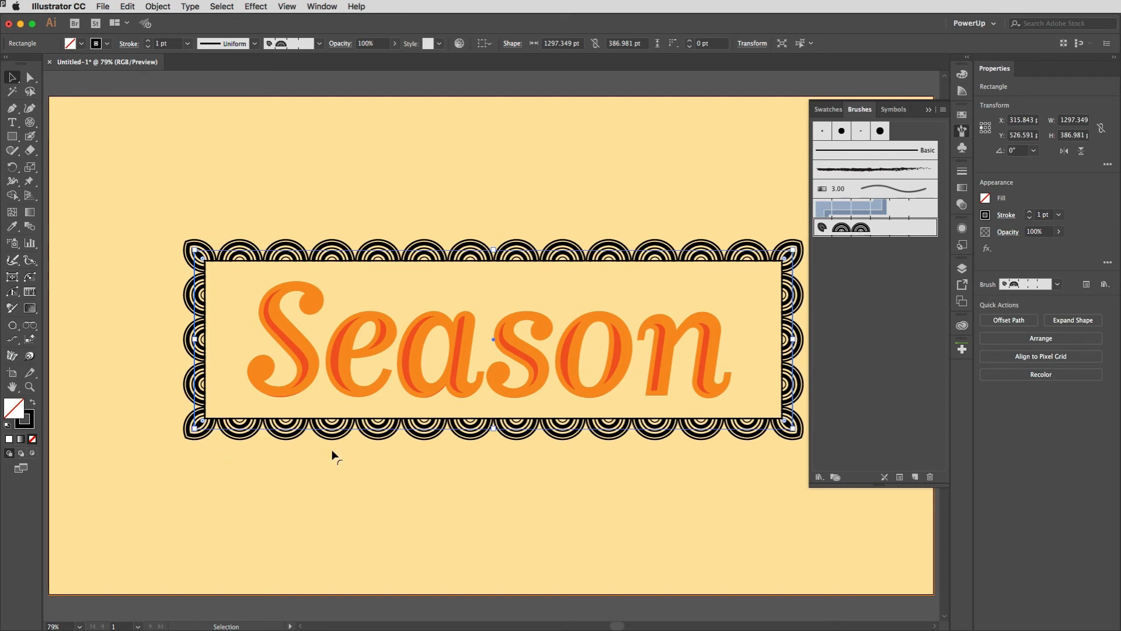
mouse_move(782, 235)
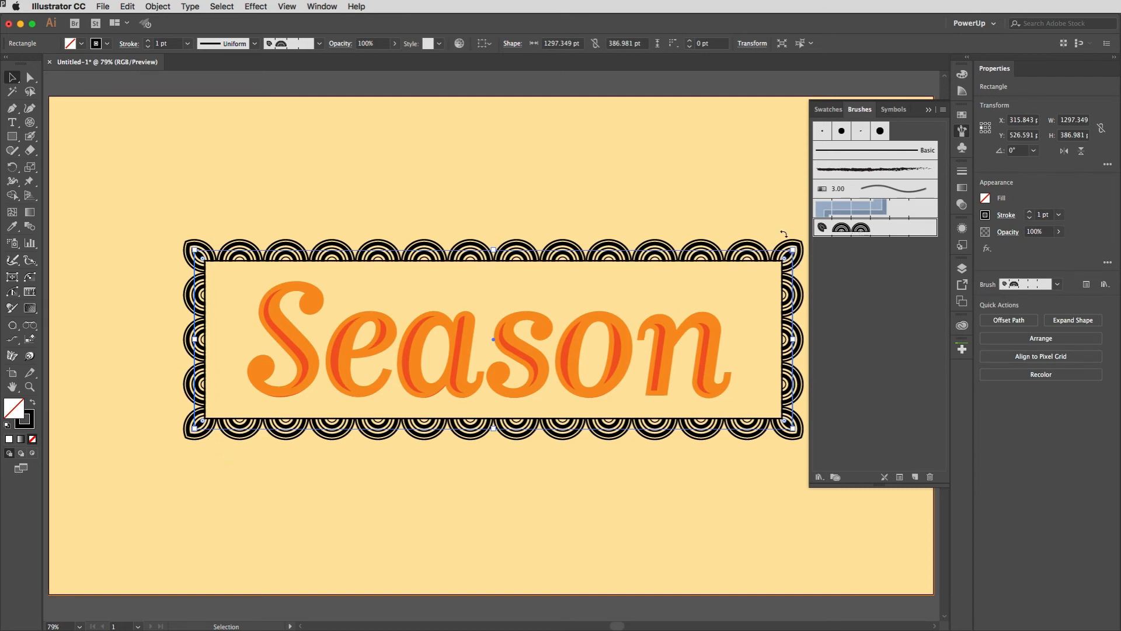